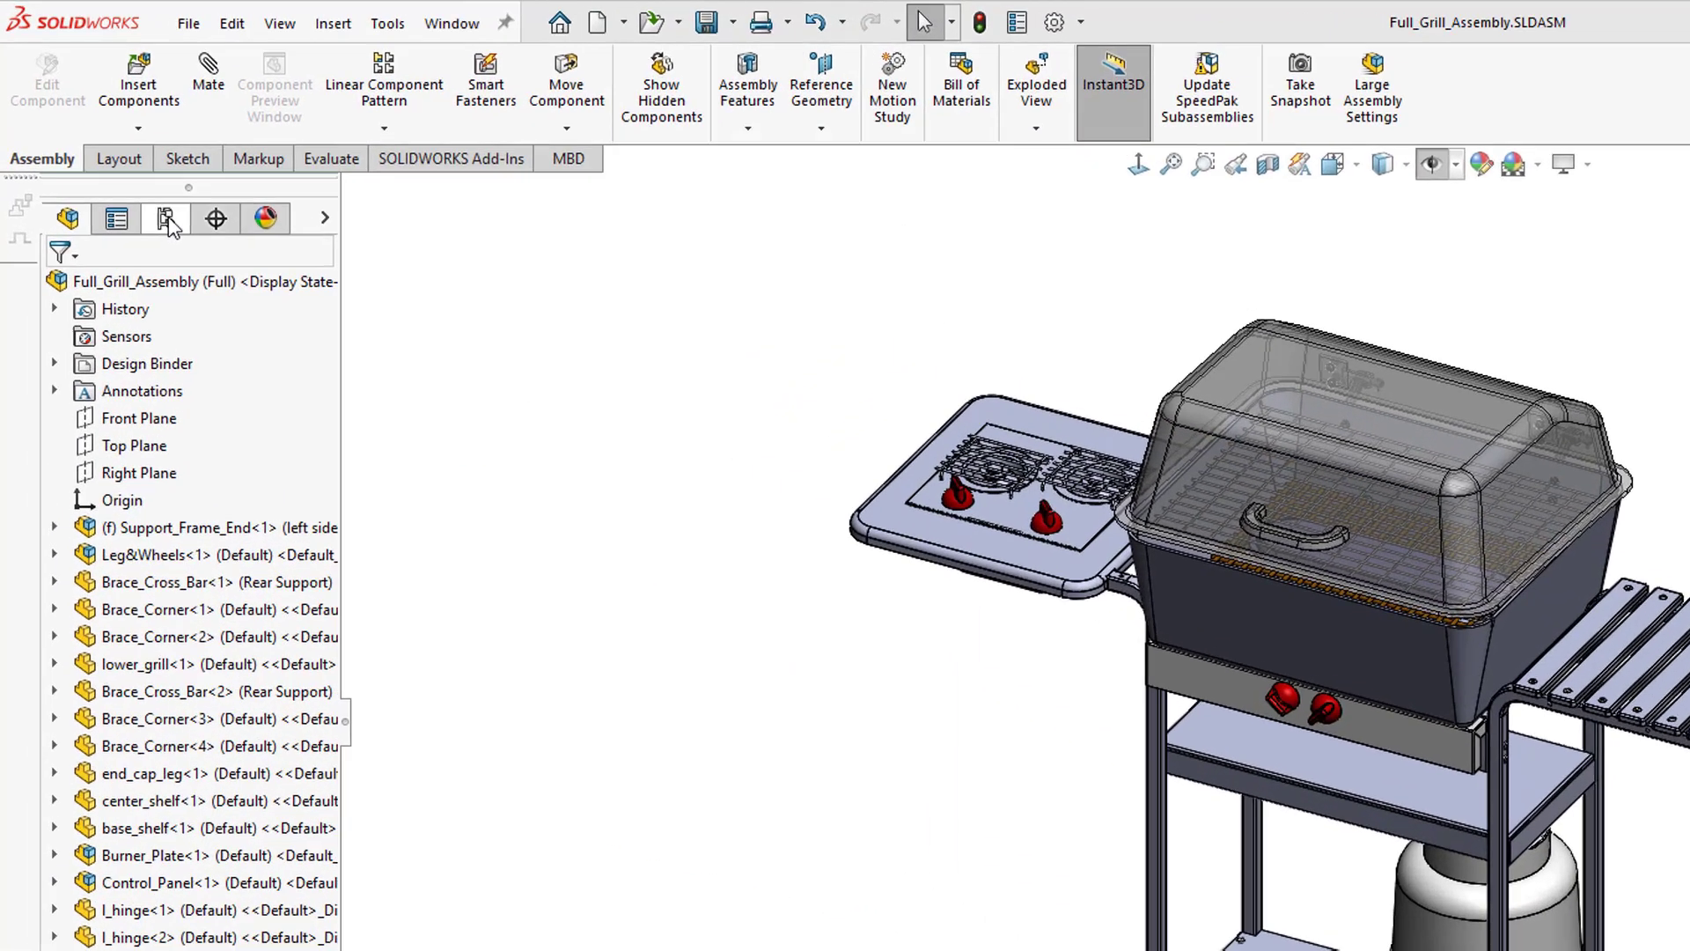
Create a new display state in ConfigurationManager and rename it 'for drawing'.
{"action": "left_click", "coordinate": [167, 218]}
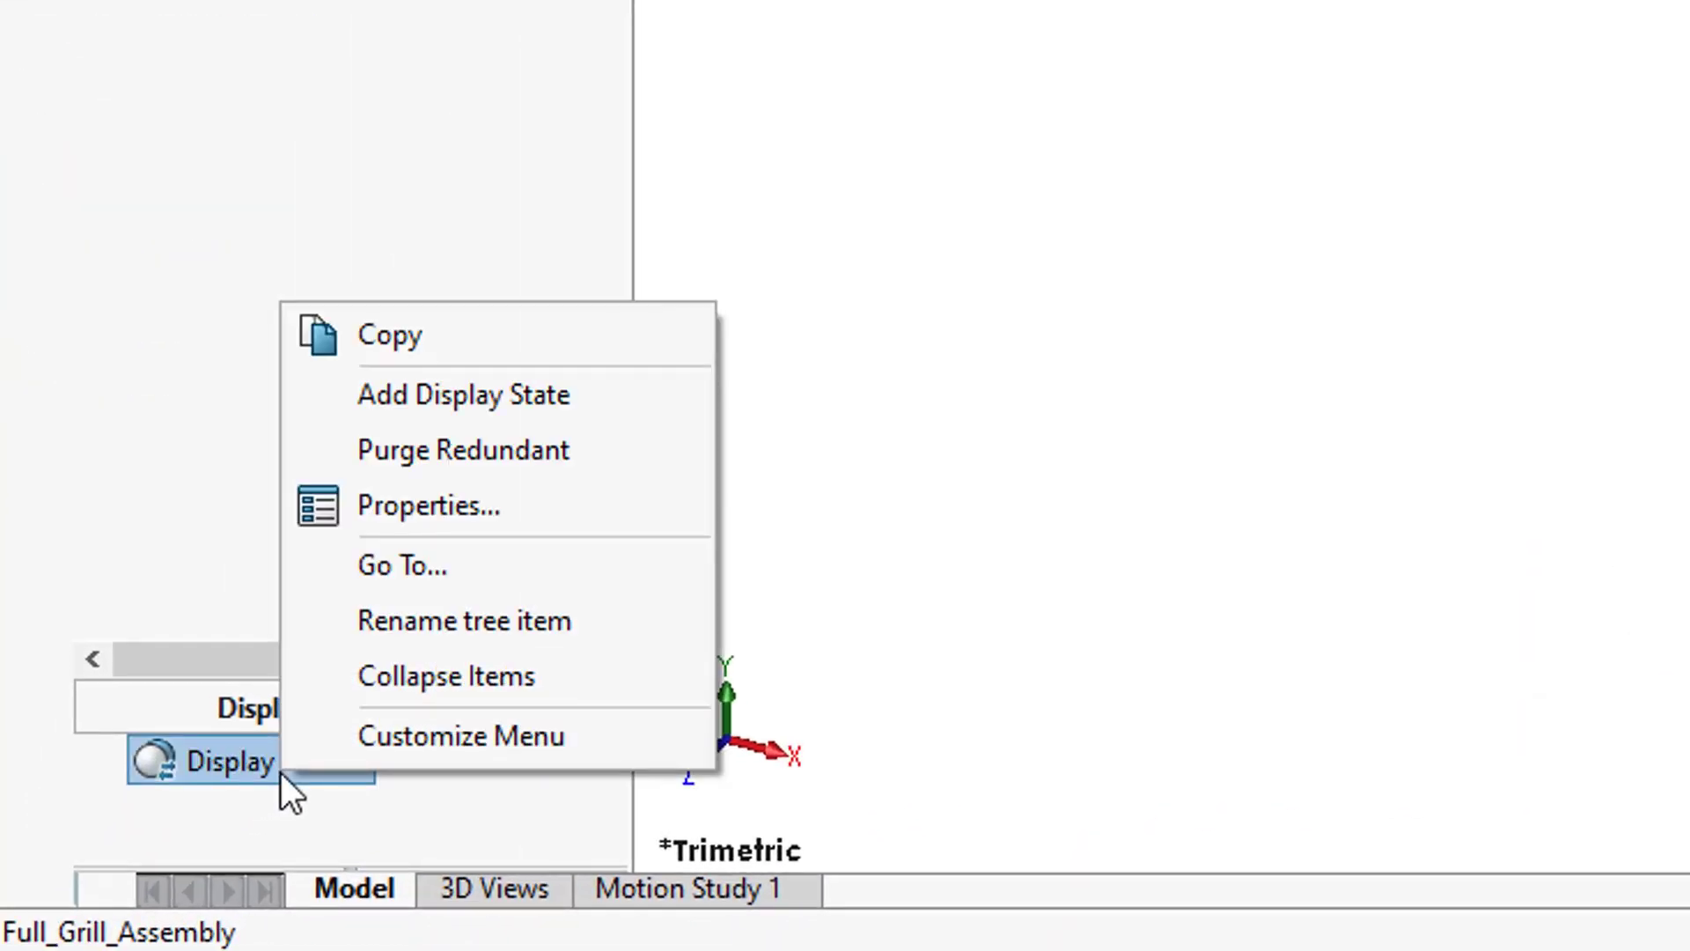
{"action": "mouse_move", "coordinate": [461, 395]}
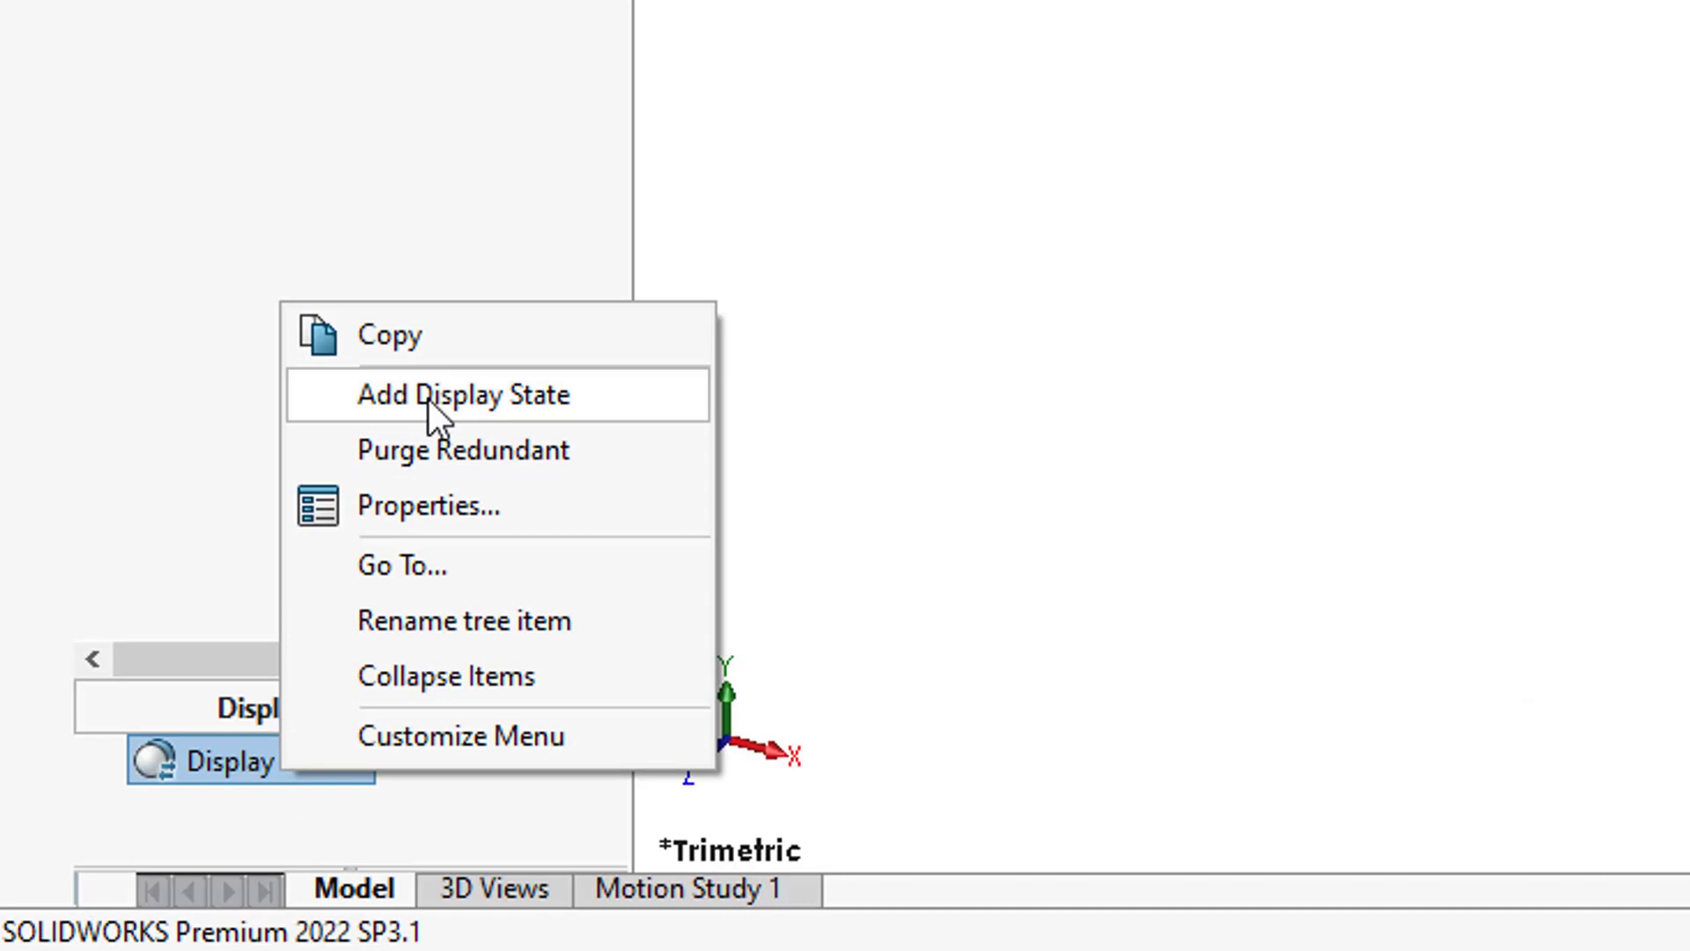
{"action": "left_click", "coordinate": [463, 393]}
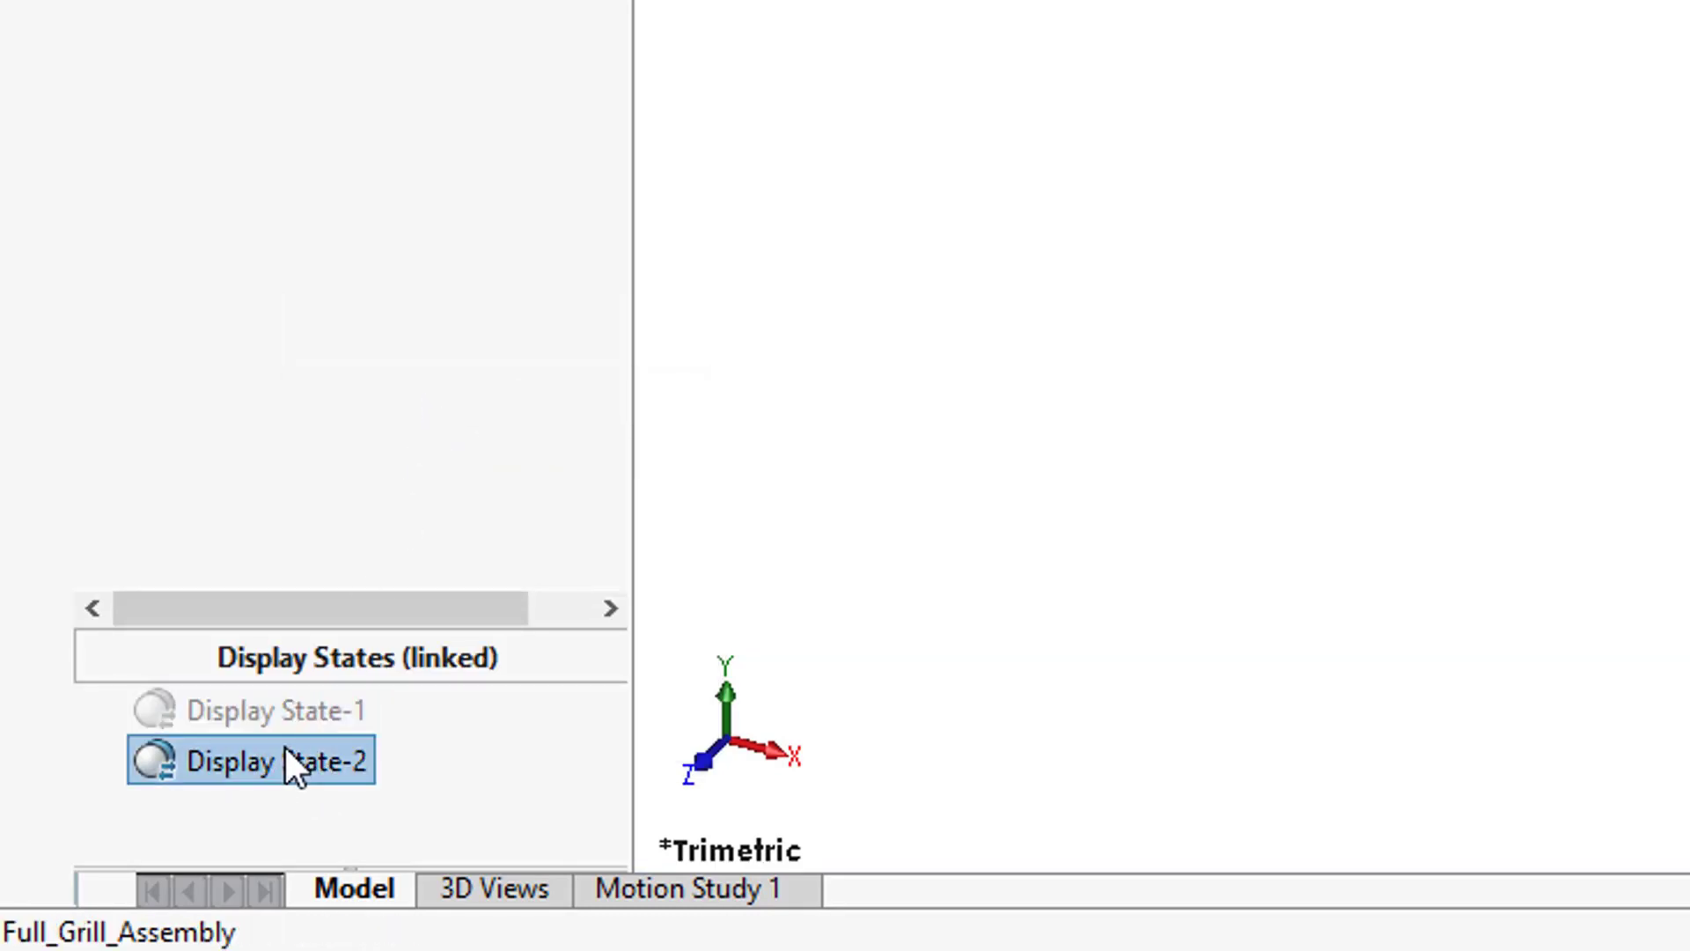
{"action": "double_click", "coordinate": [250, 761]}
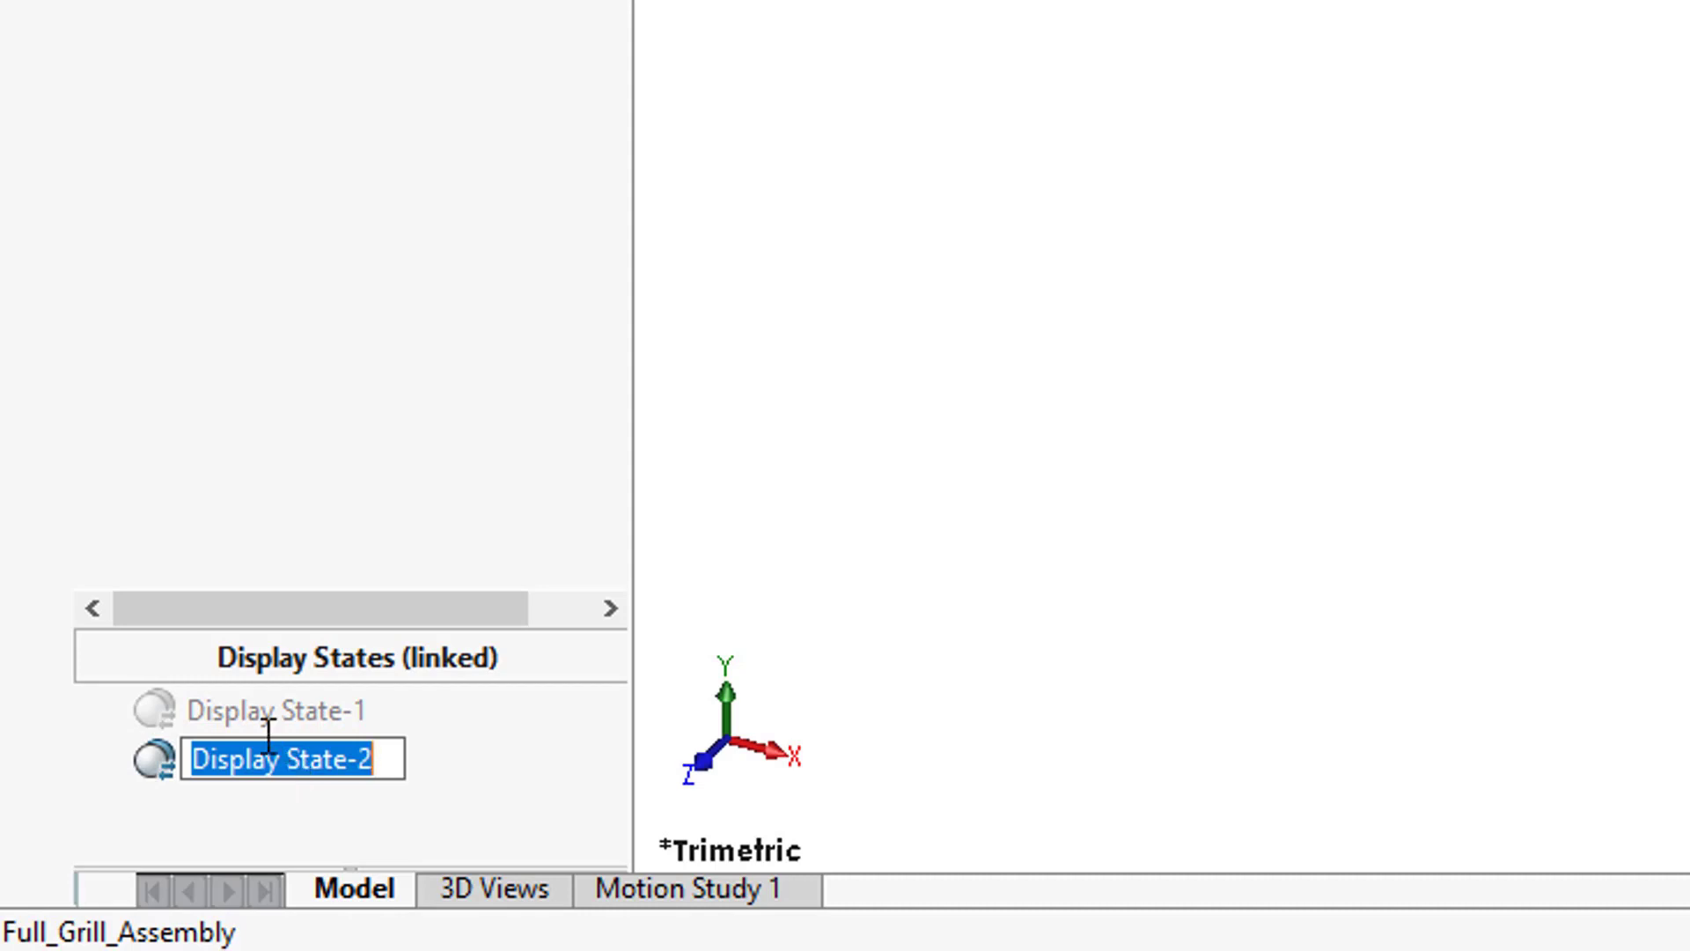
{"action": "type", "text": "for dr"}
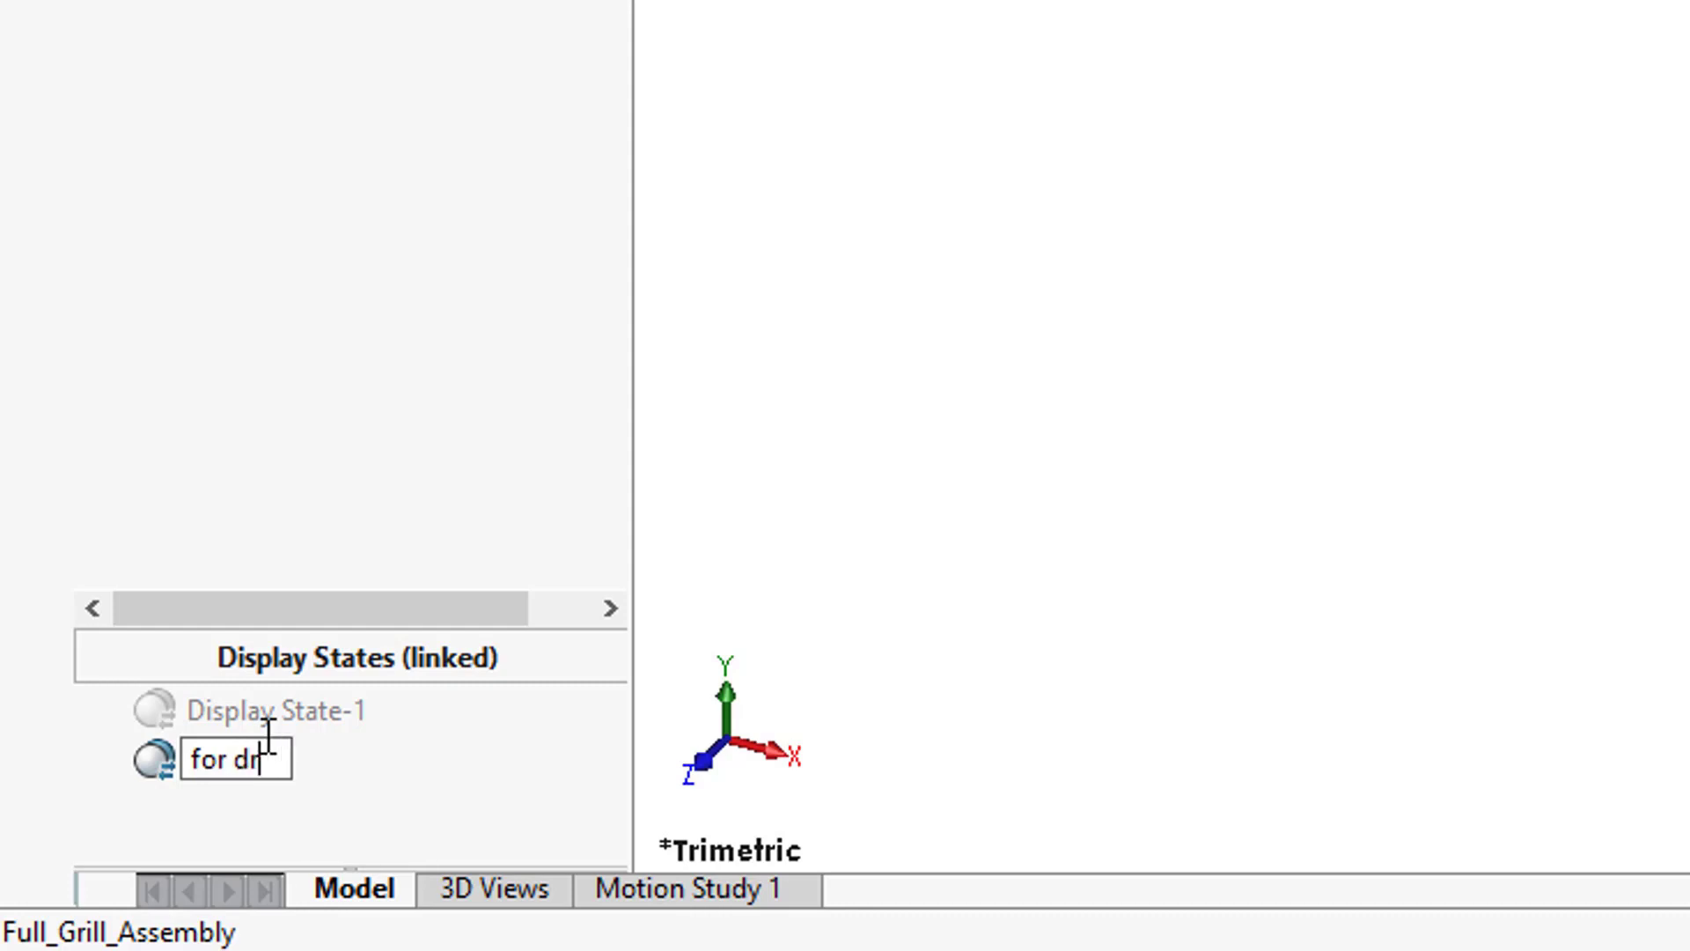
{"action": "type", "text": "awing"}
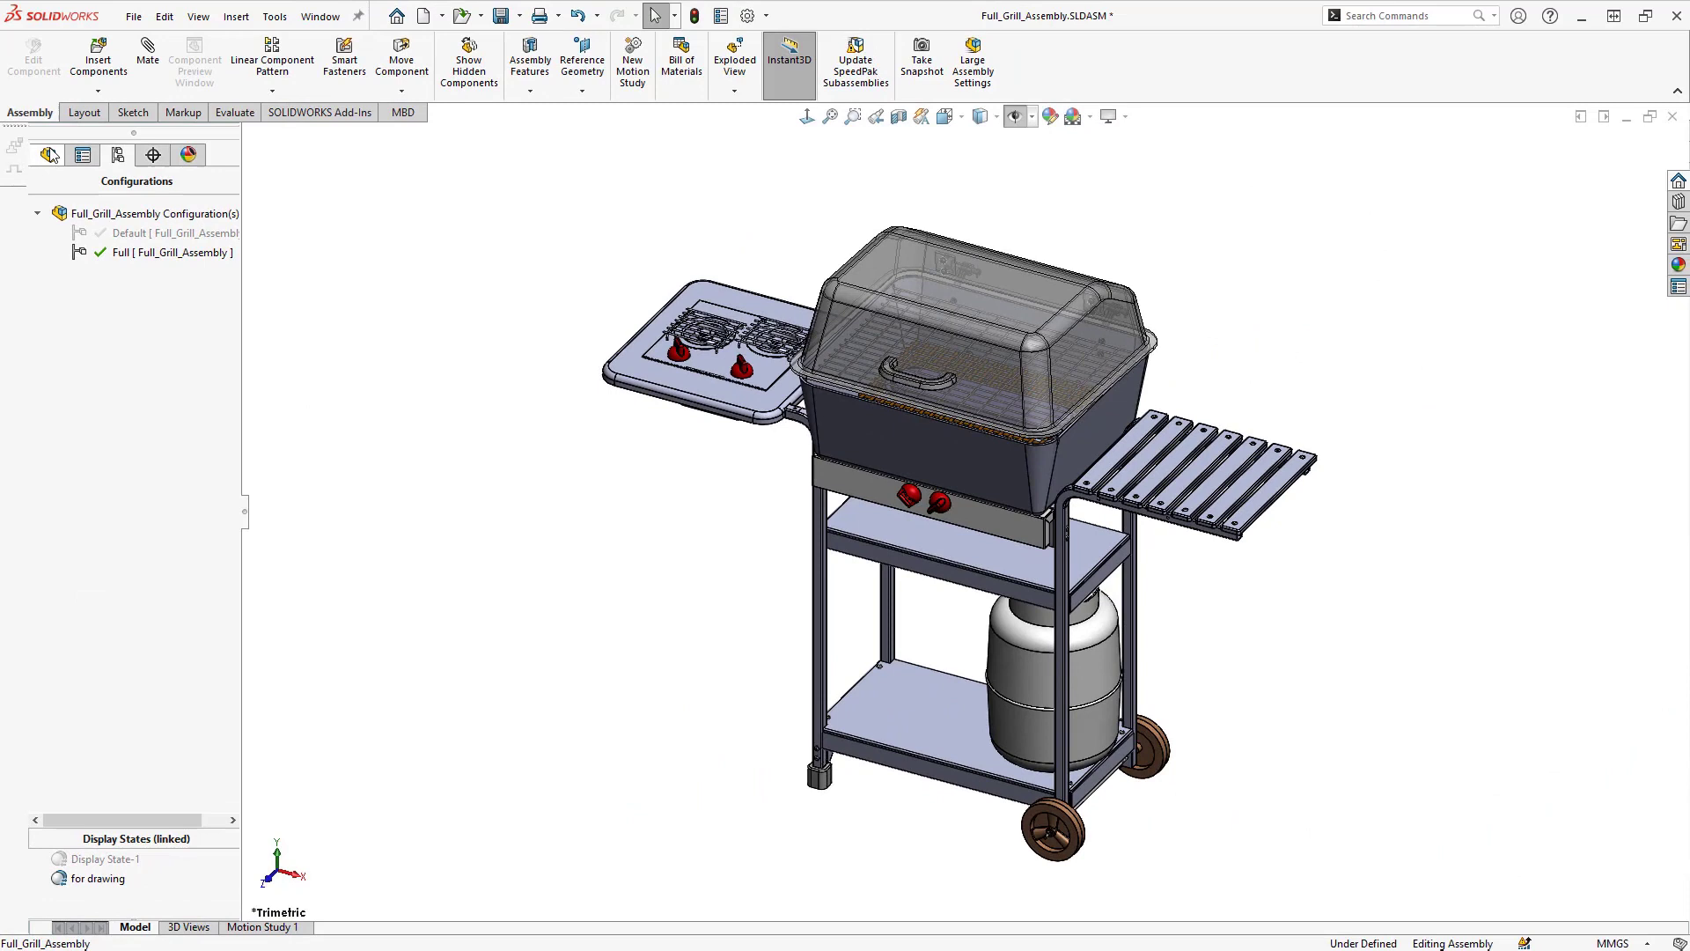
Select the grill components in the FeatureManager tree and bring up their Component Display options.
{"action": "left_click", "coordinate": [49, 155]}
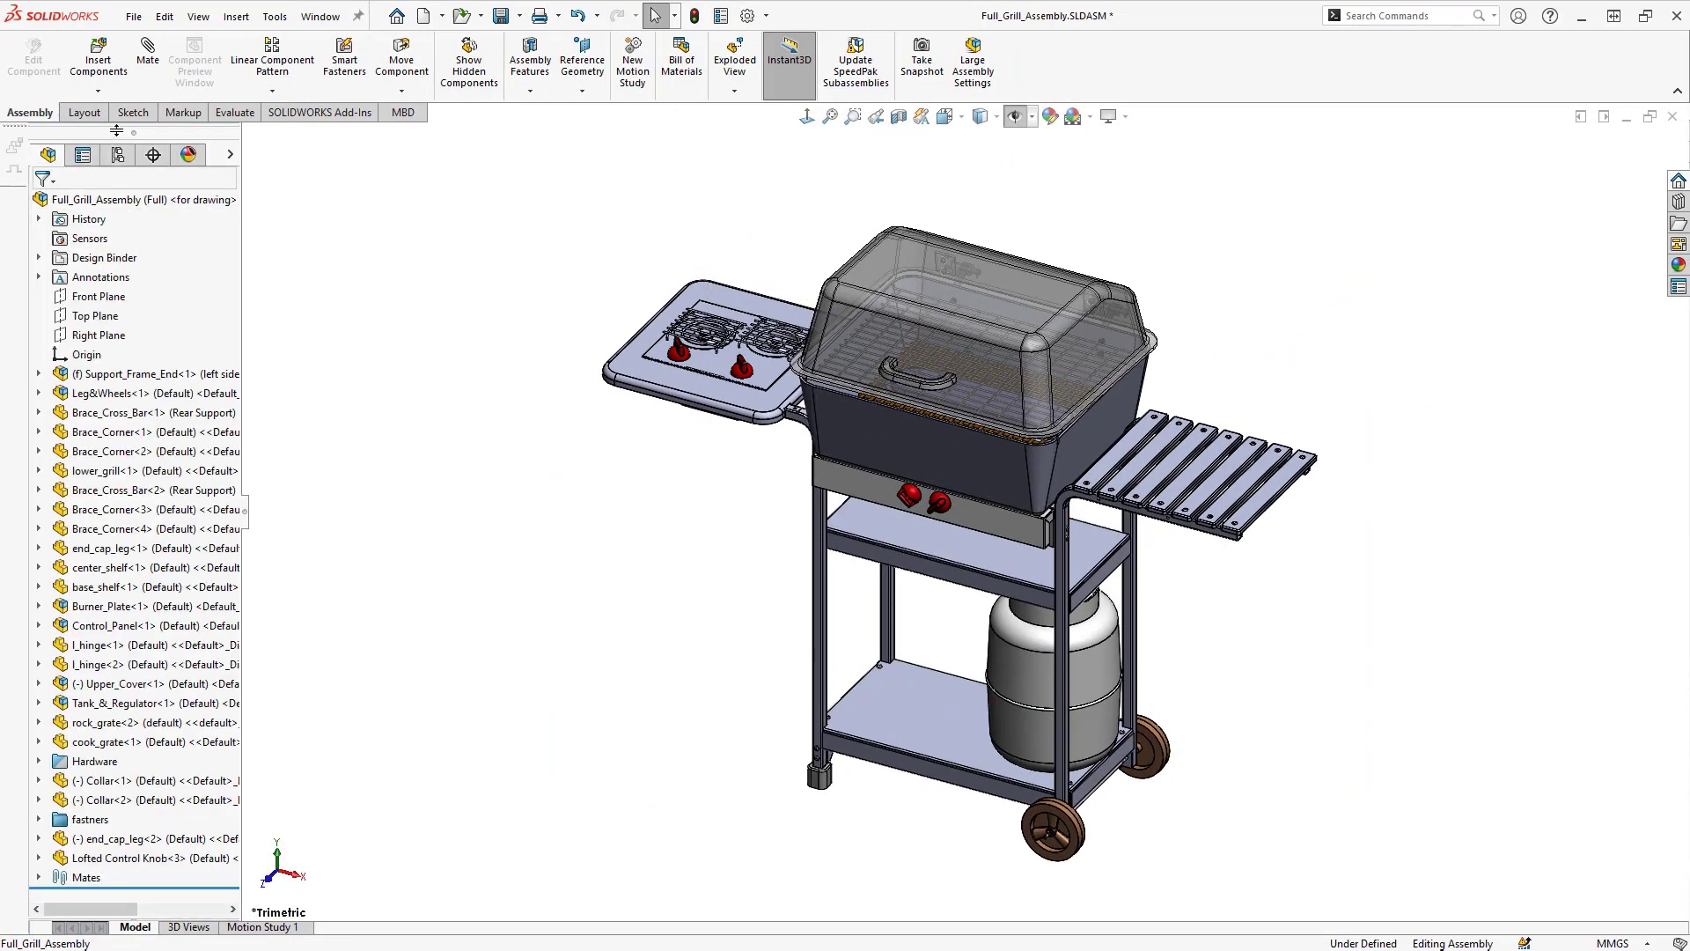
{"action": "mouse_move", "coordinate": [400, 445]}
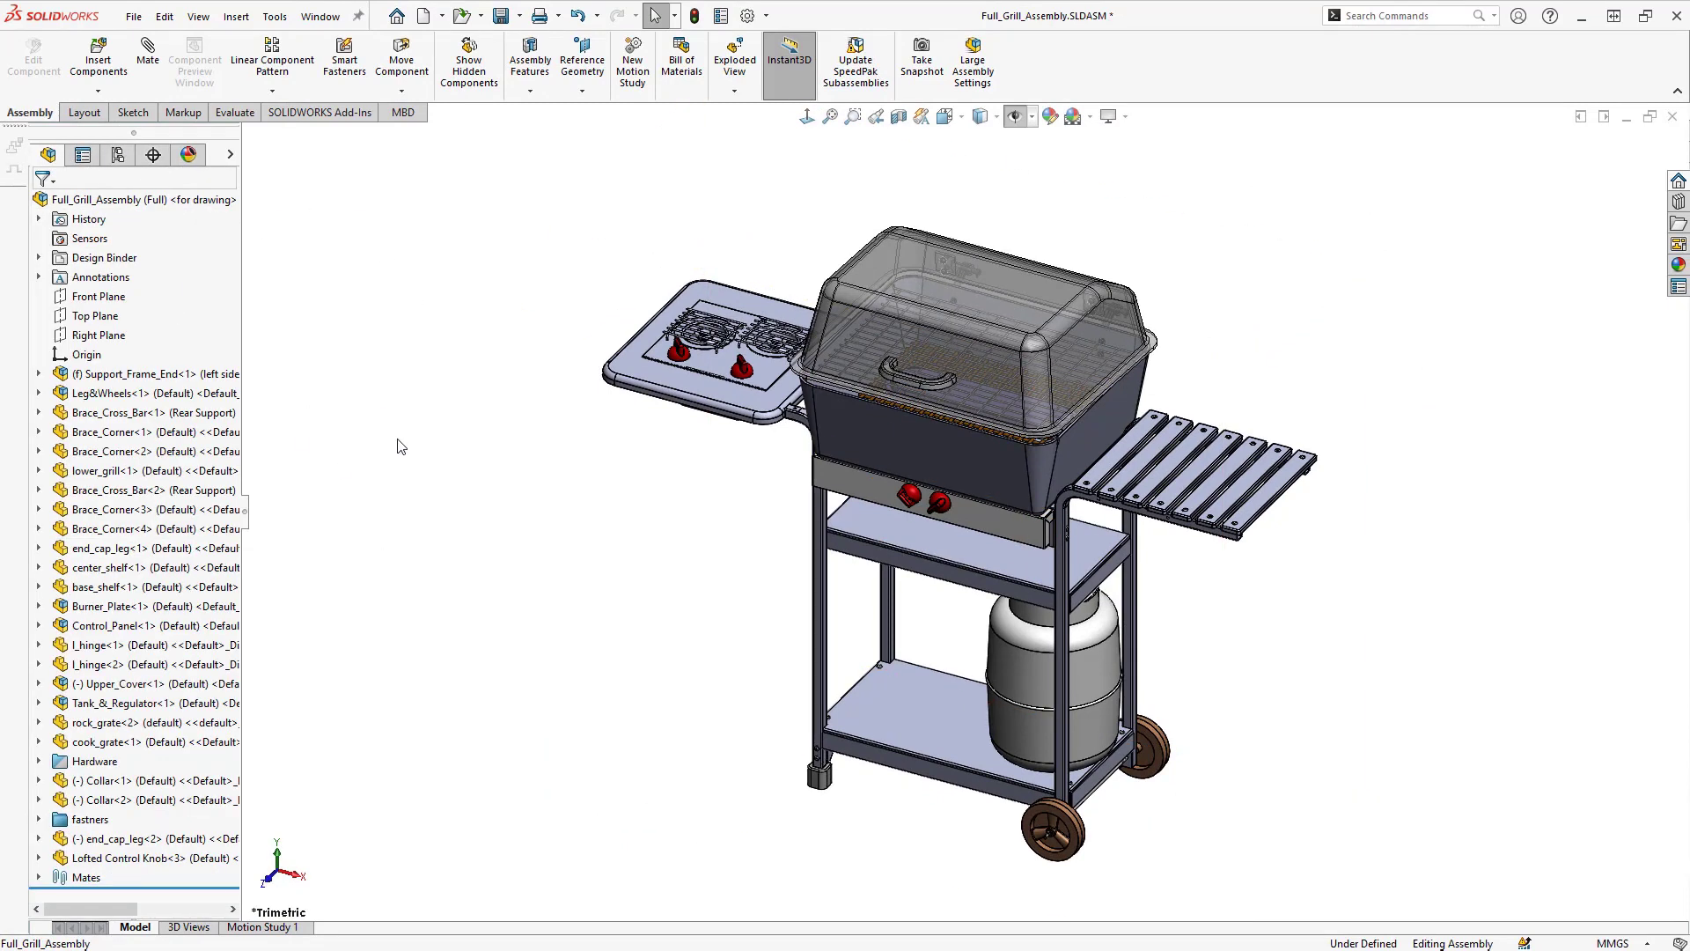
{"action": "mouse_move", "coordinate": [319, 517]}
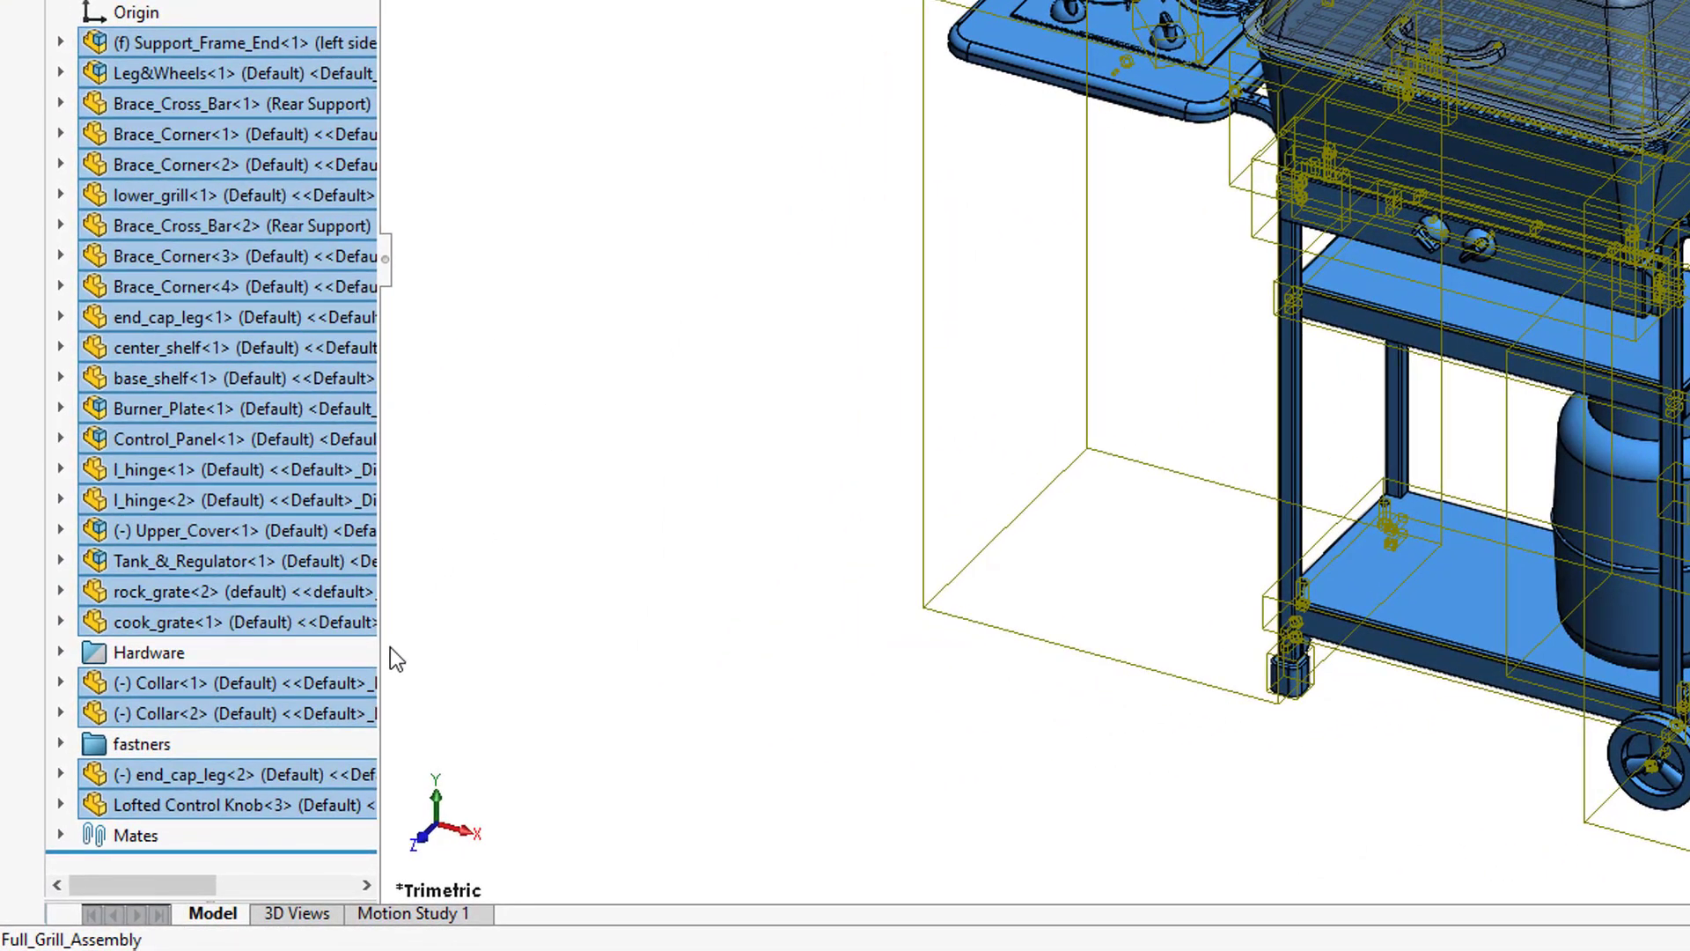
{"action": "mouse_move", "coordinate": [188, 345]}
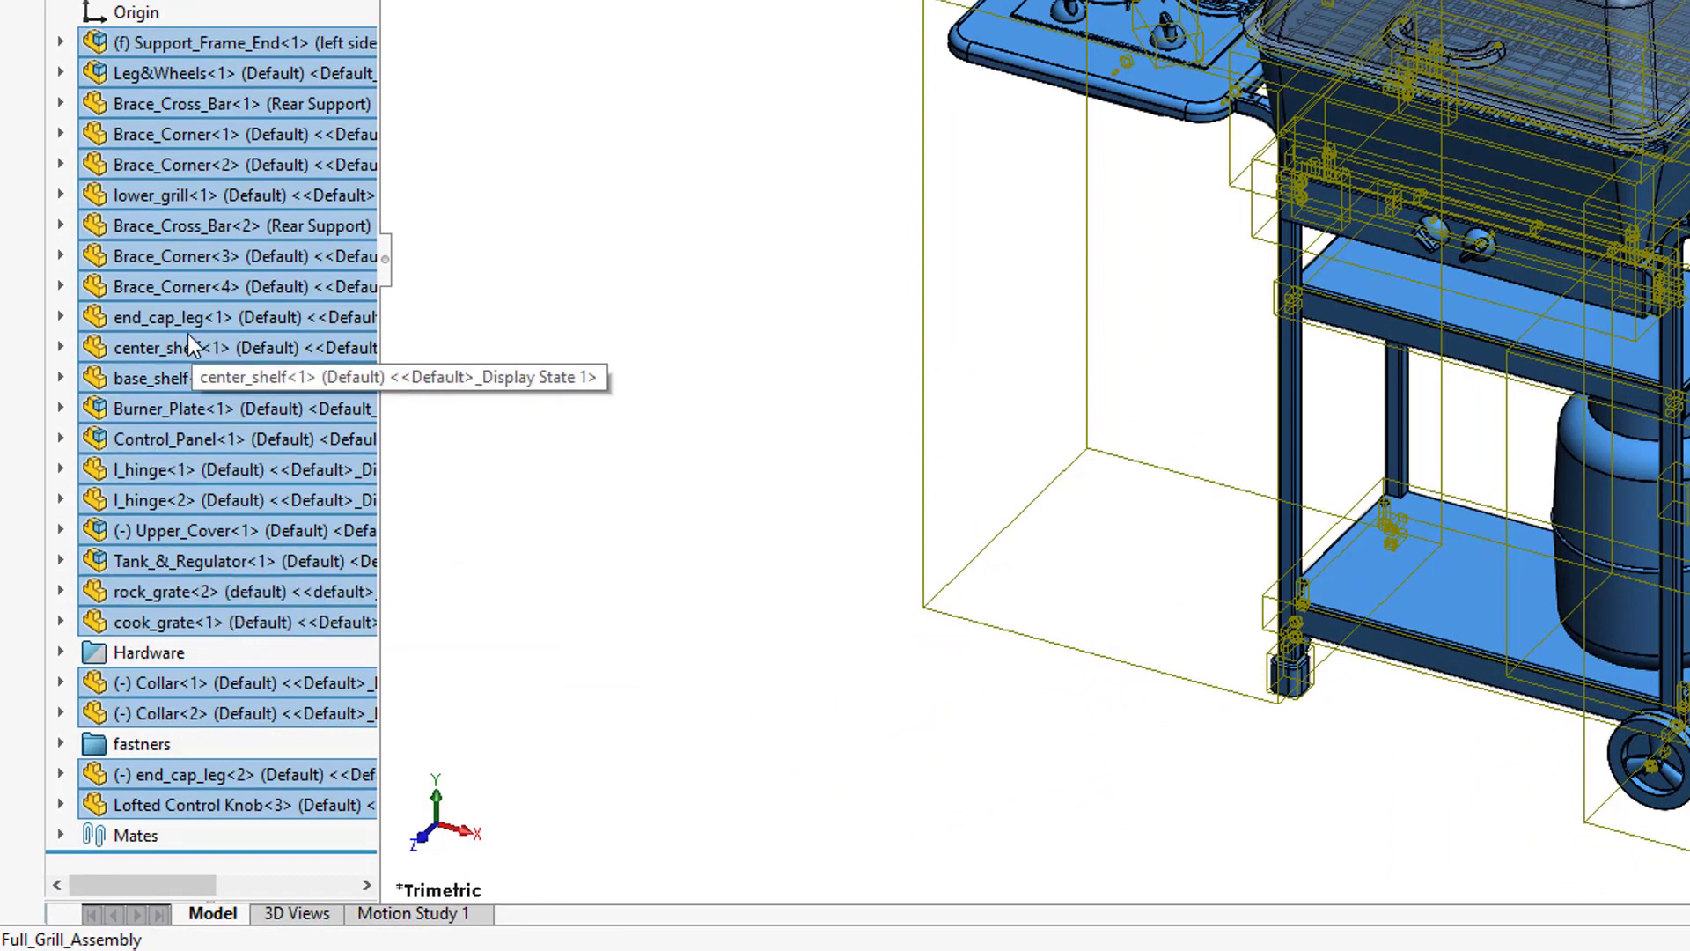
{"action": "mouse_move", "coordinate": [146, 560]}
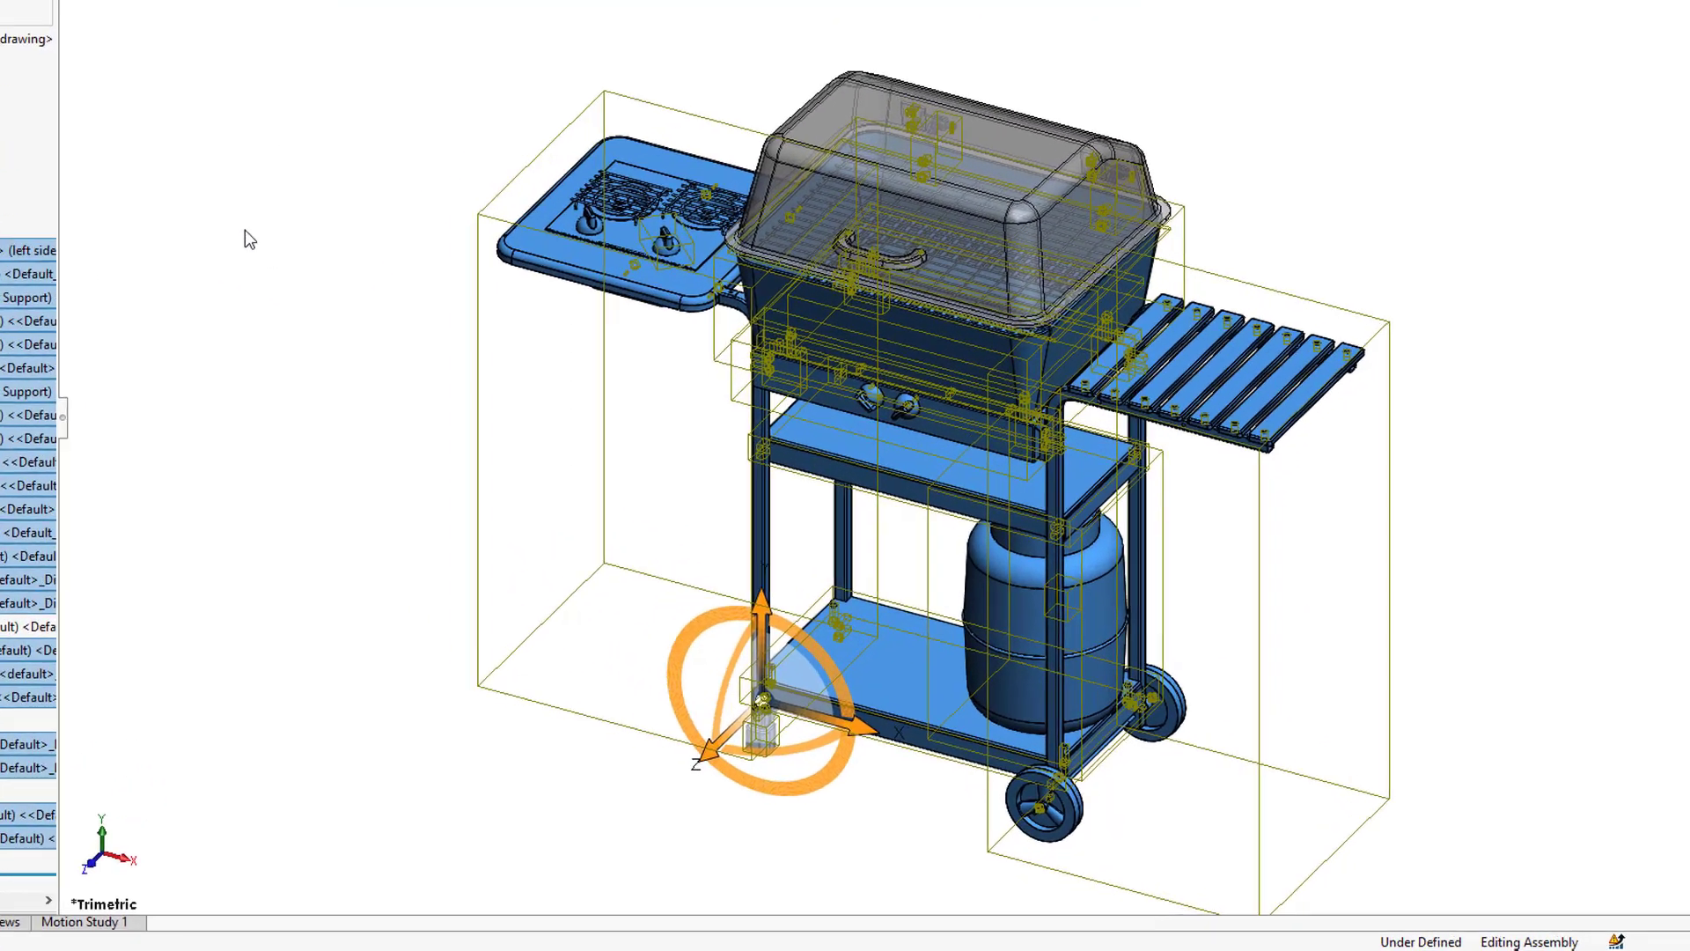
{"action": "right_click", "coordinate": [760, 700]}
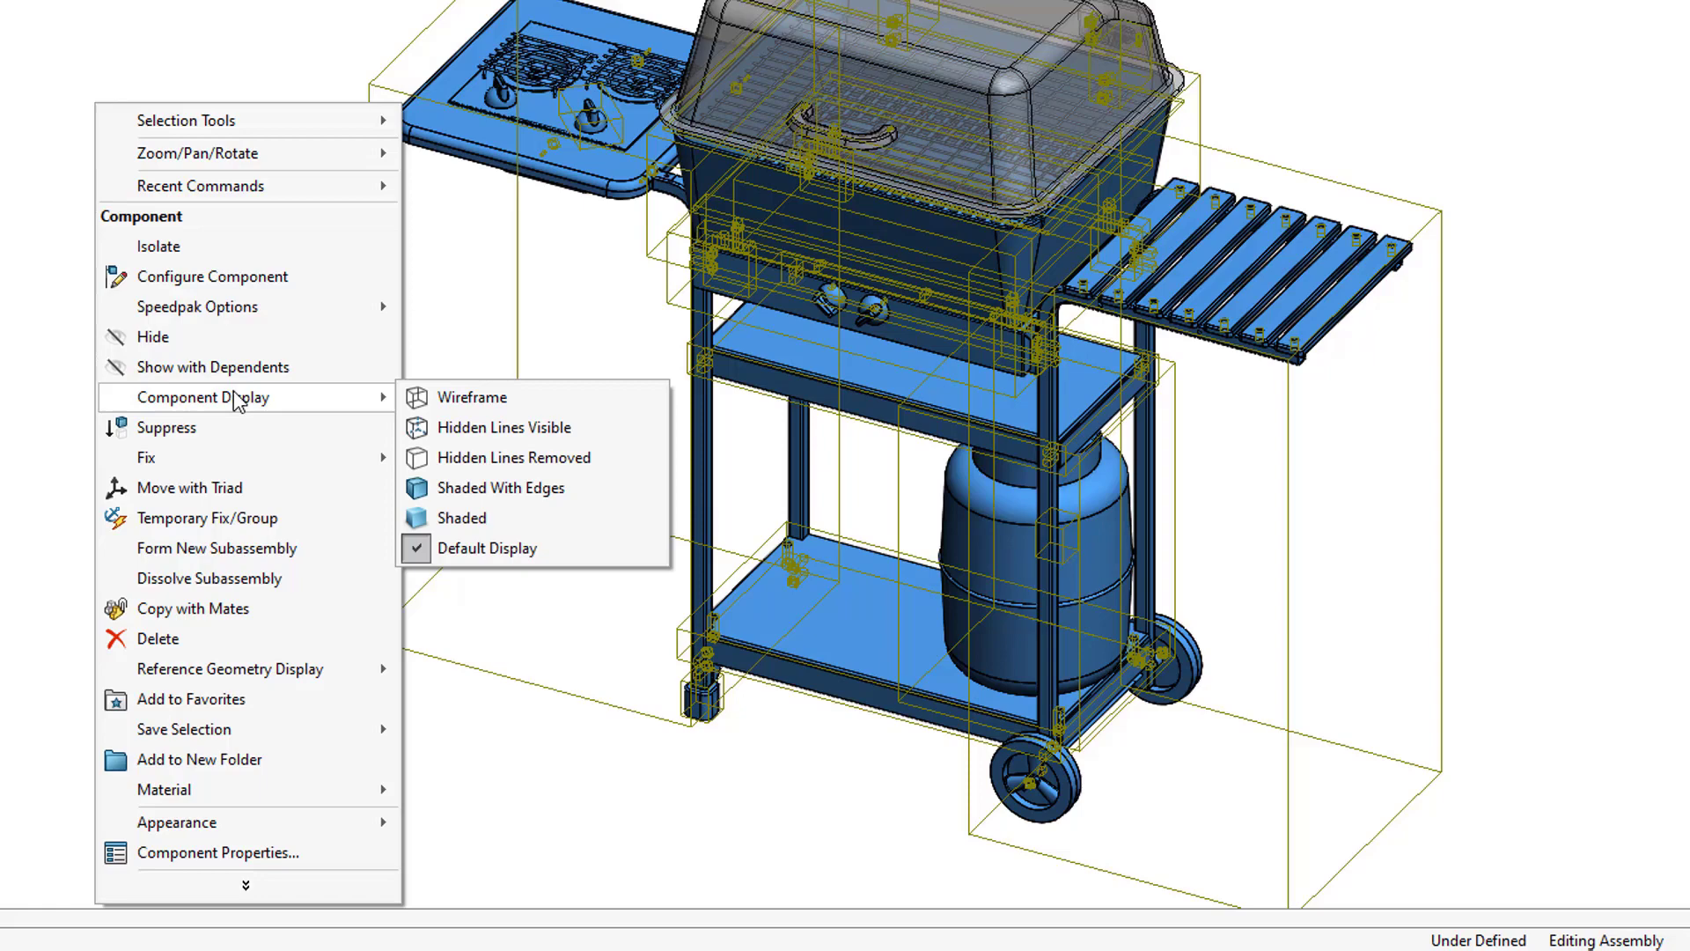
{"action": "mouse_move", "coordinate": [503, 458]}
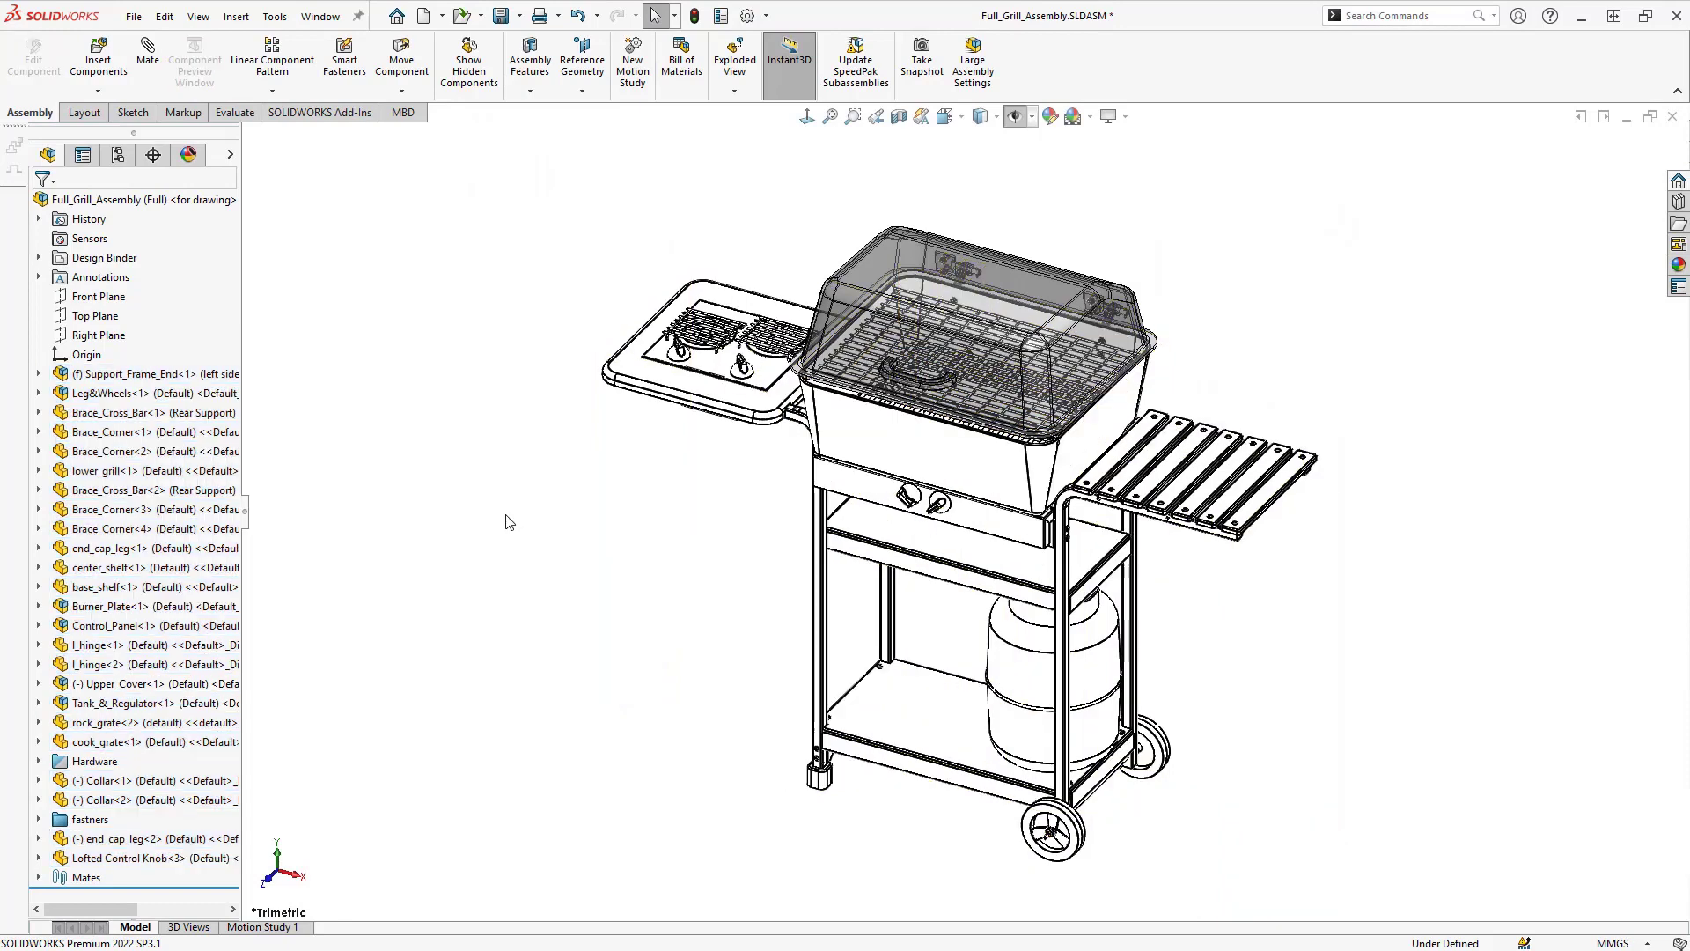
{"action": "mouse_move", "coordinate": [488, 498]}
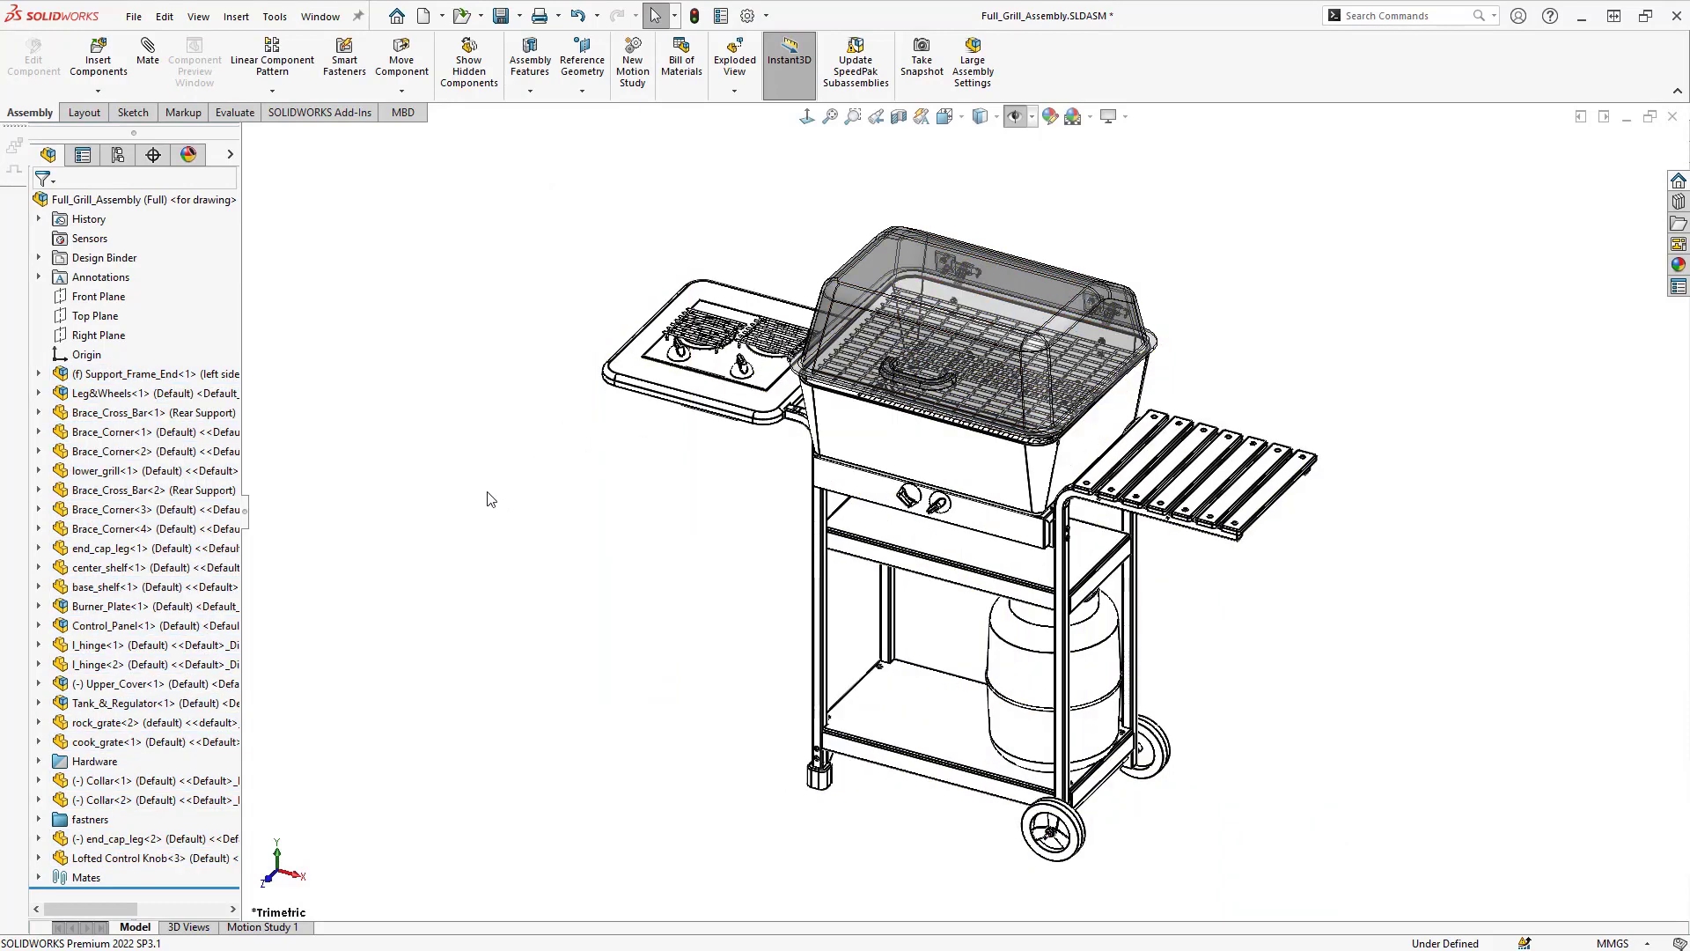
{"action": "mouse_move", "coordinate": [482, 500]}
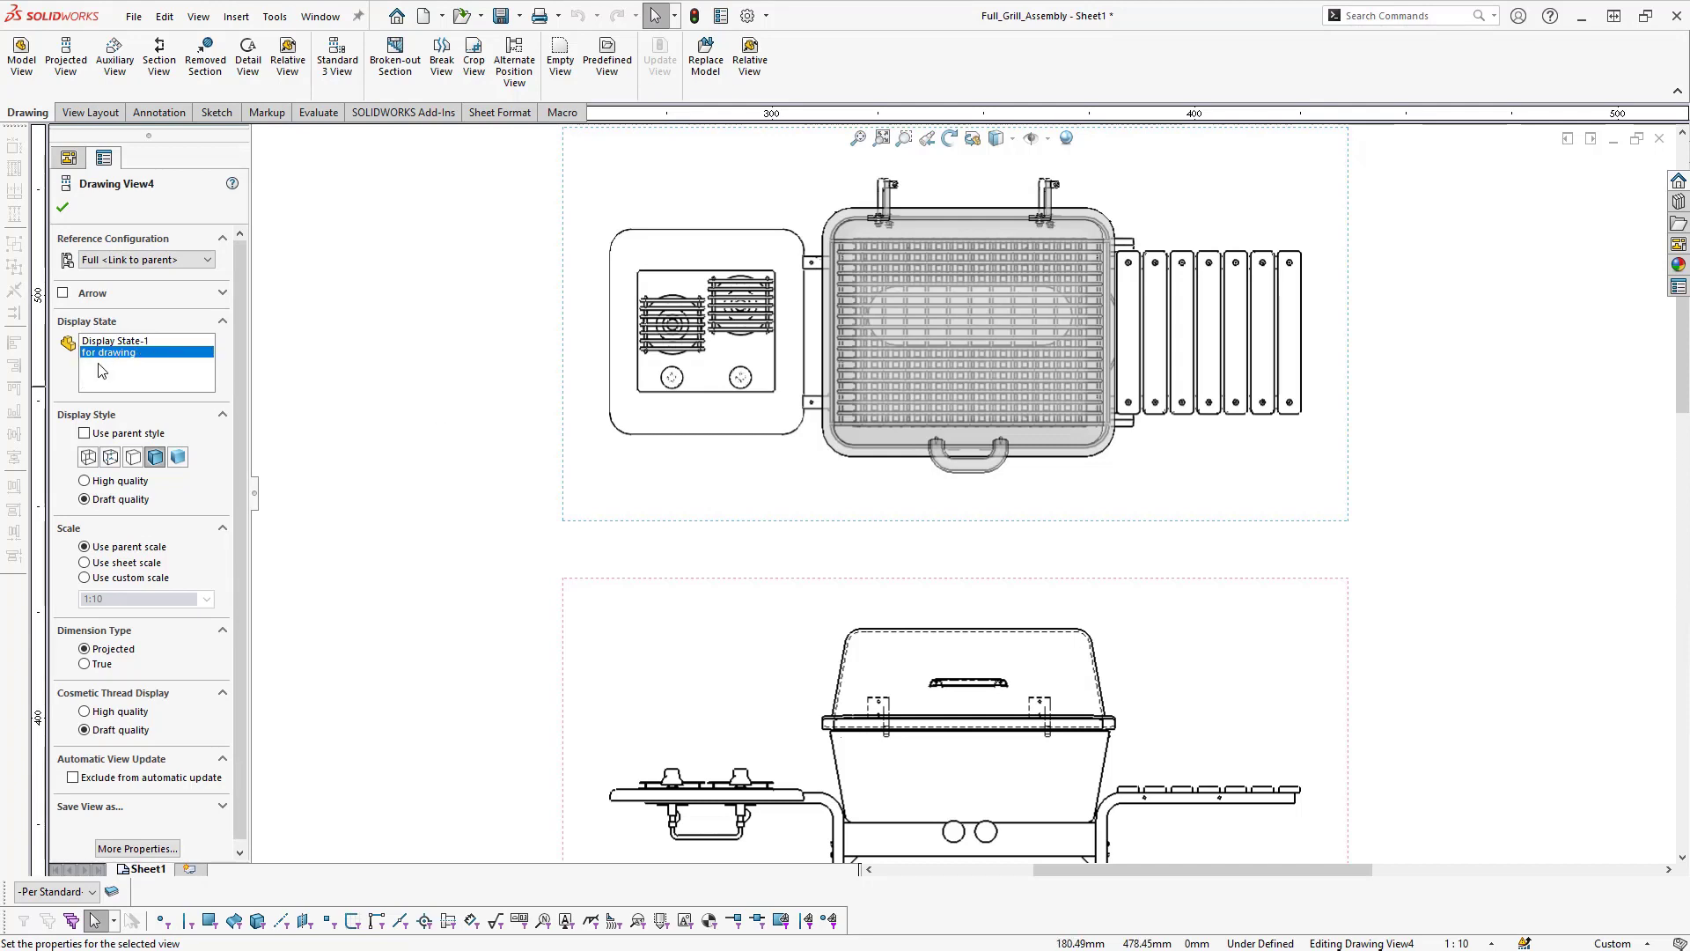
Set Drawing View4 to Hidden Lines Removed with the 'for drawing' display state and update the sheet.
{"action": "left_click", "coordinate": [115, 340]}
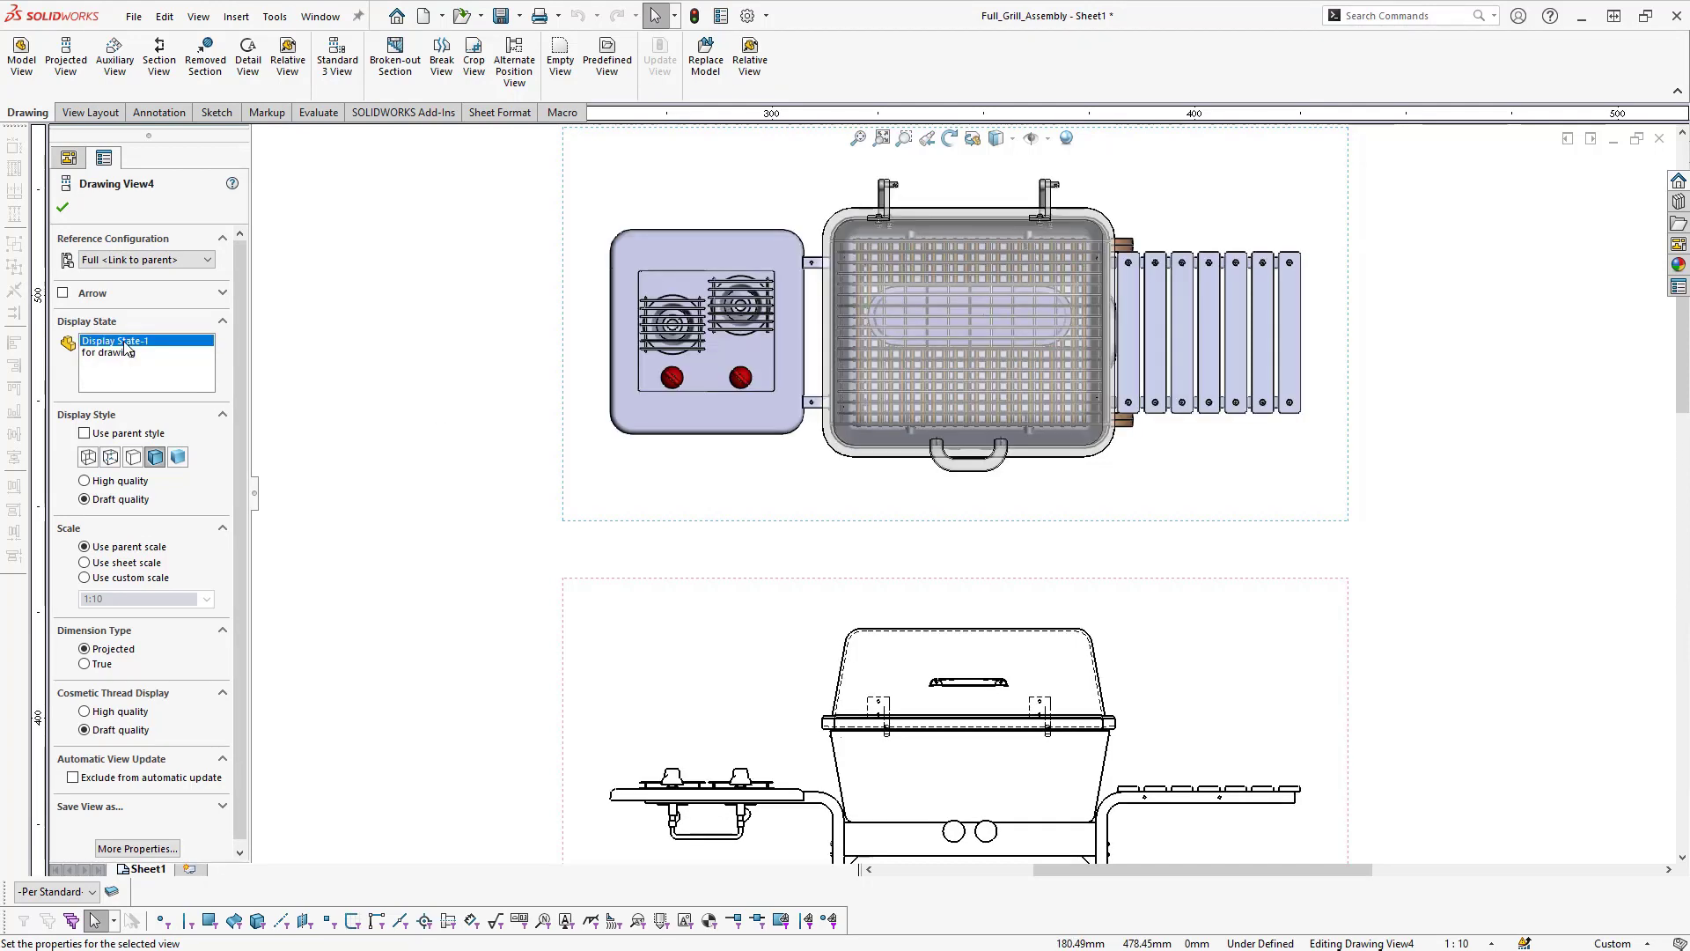
{"action": "mouse_move", "coordinate": [921, 327]}
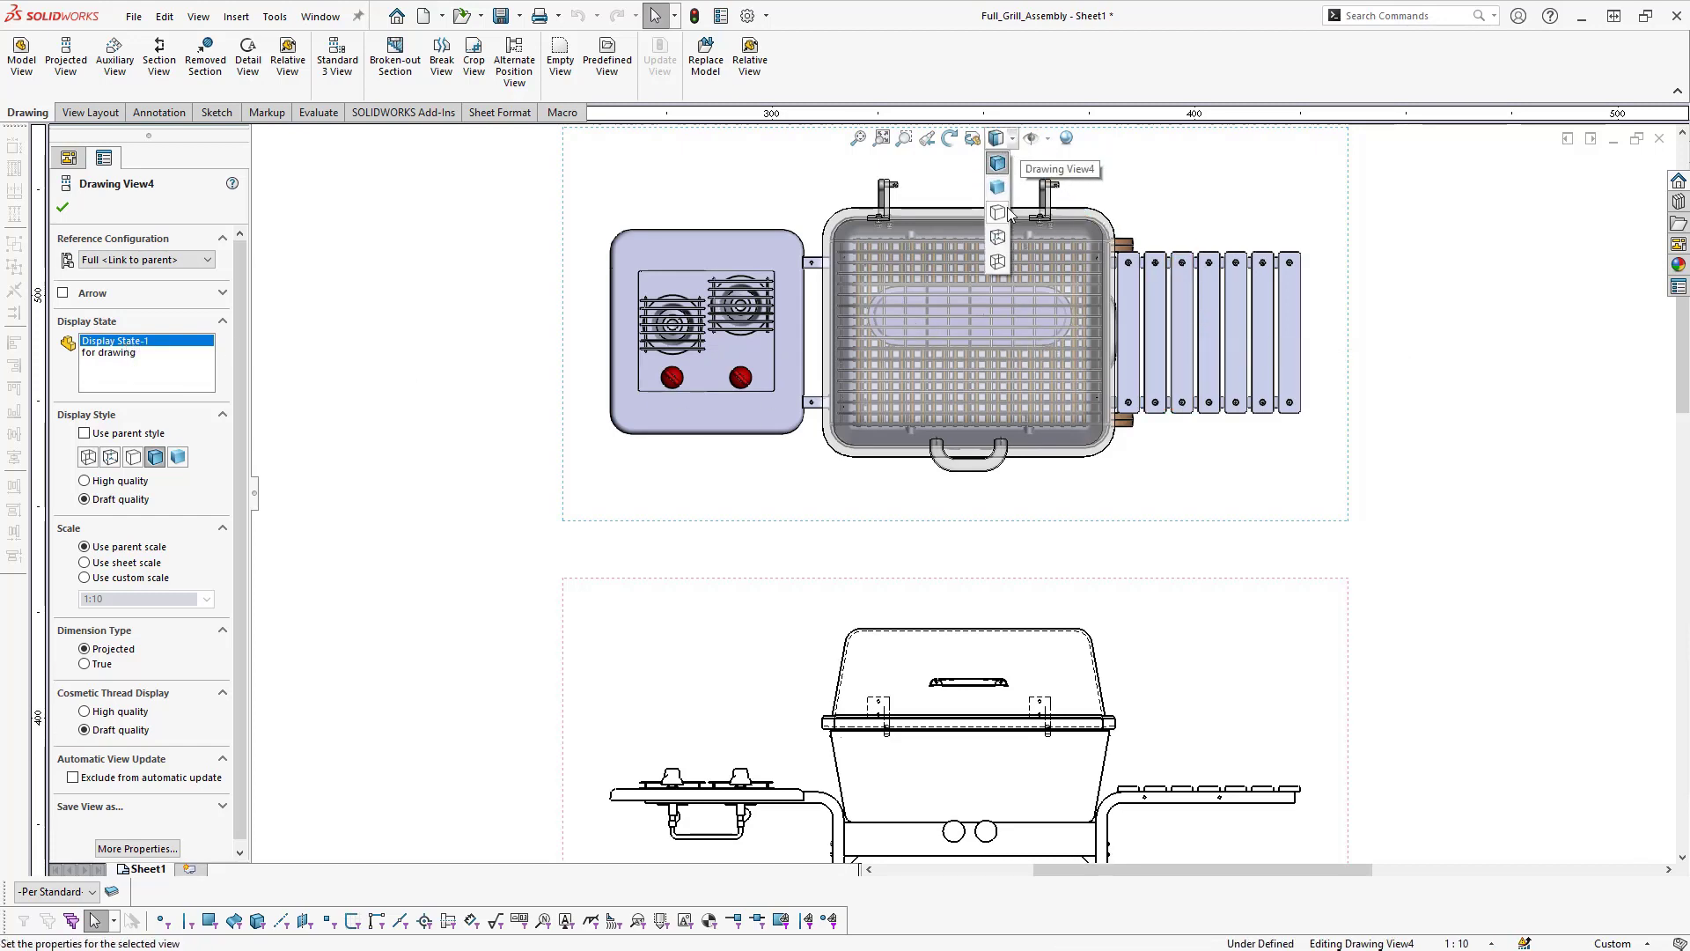
{"action": "left_click", "coordinate": [996, 160]}
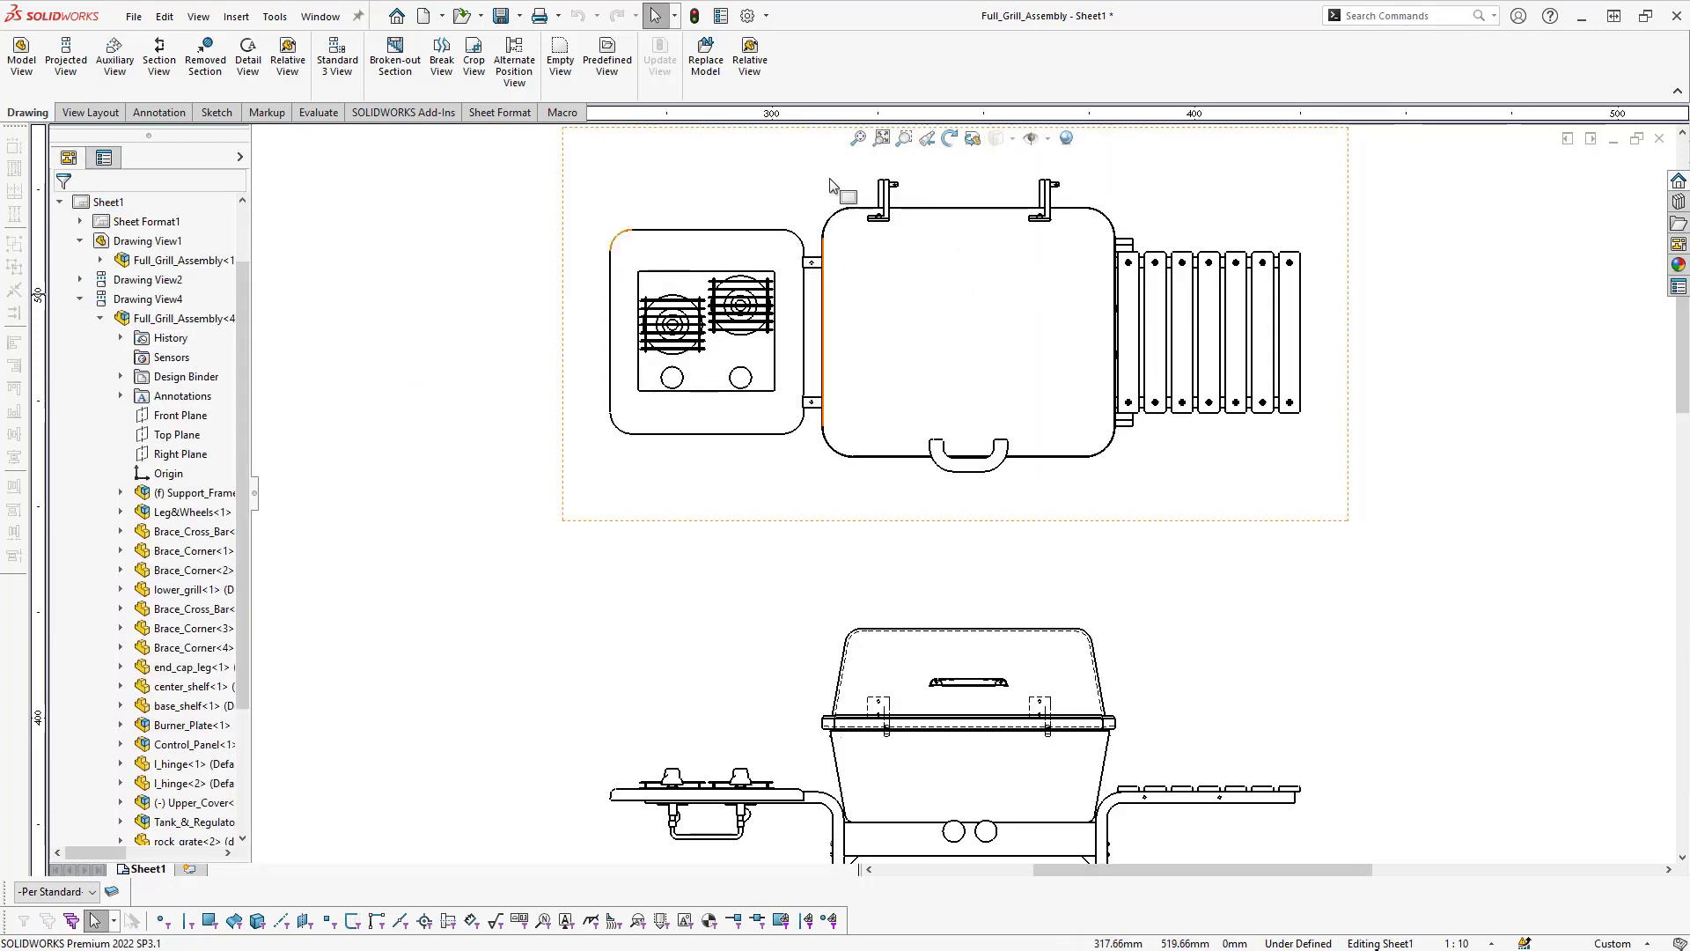
{"action": "left_click", "coordinate": [949, 324]}
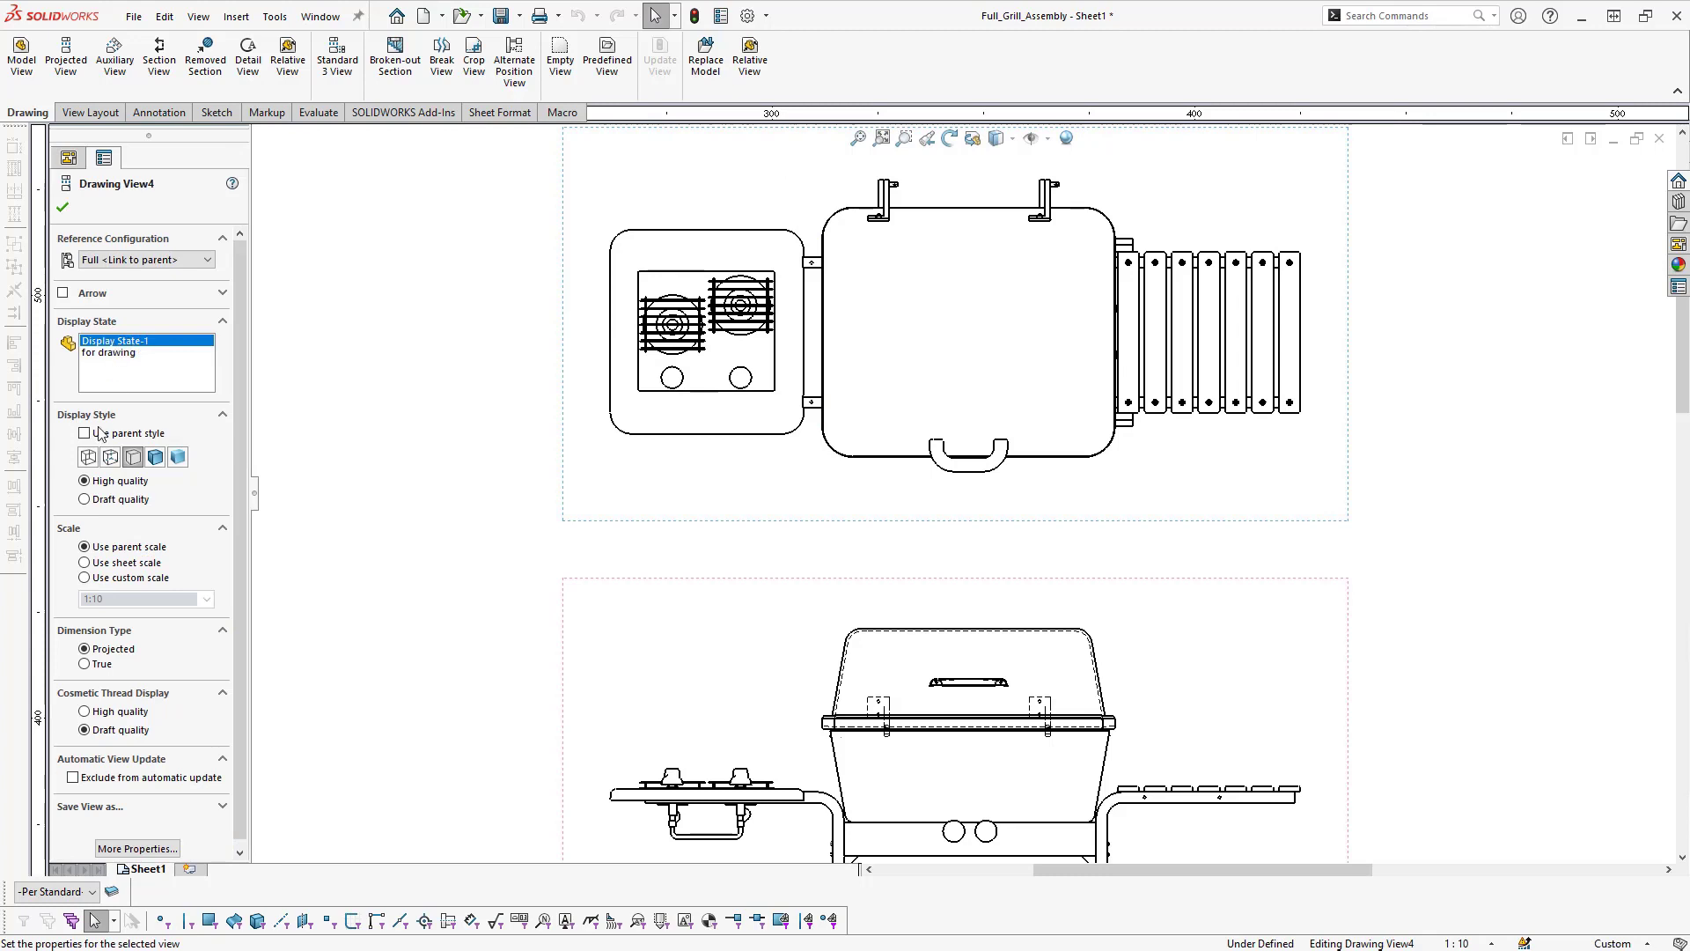
{"action": "left_click", "coordinate": [107, 352]}
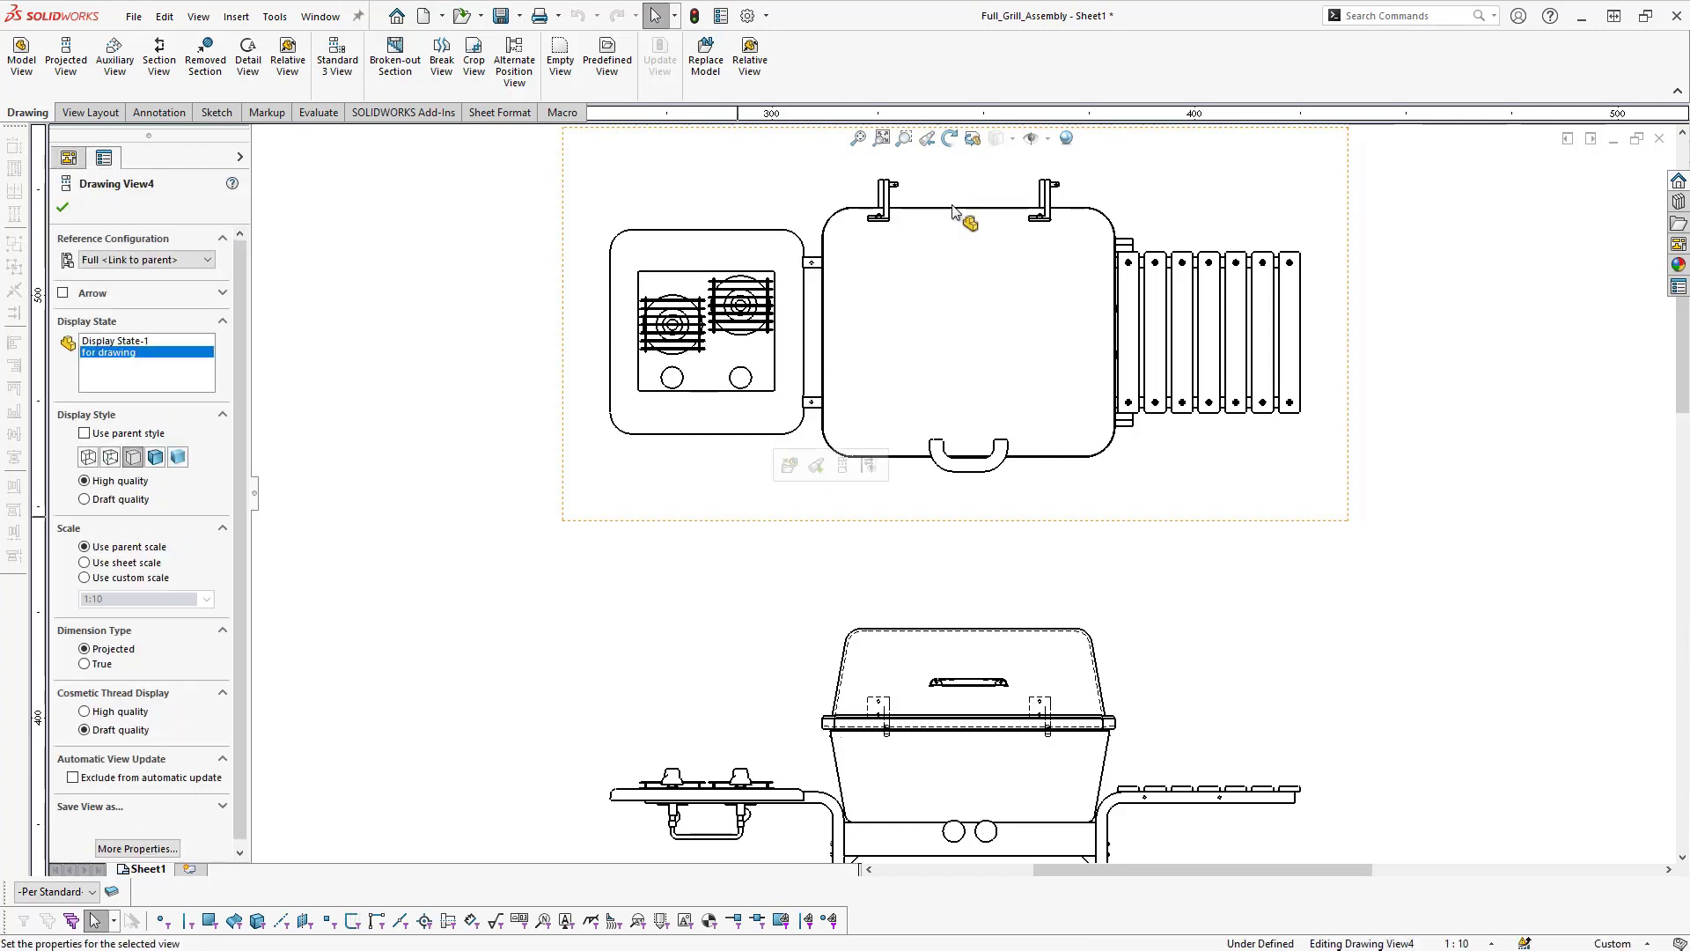
{"action": "left_click", "coordinate": [992, 138]}
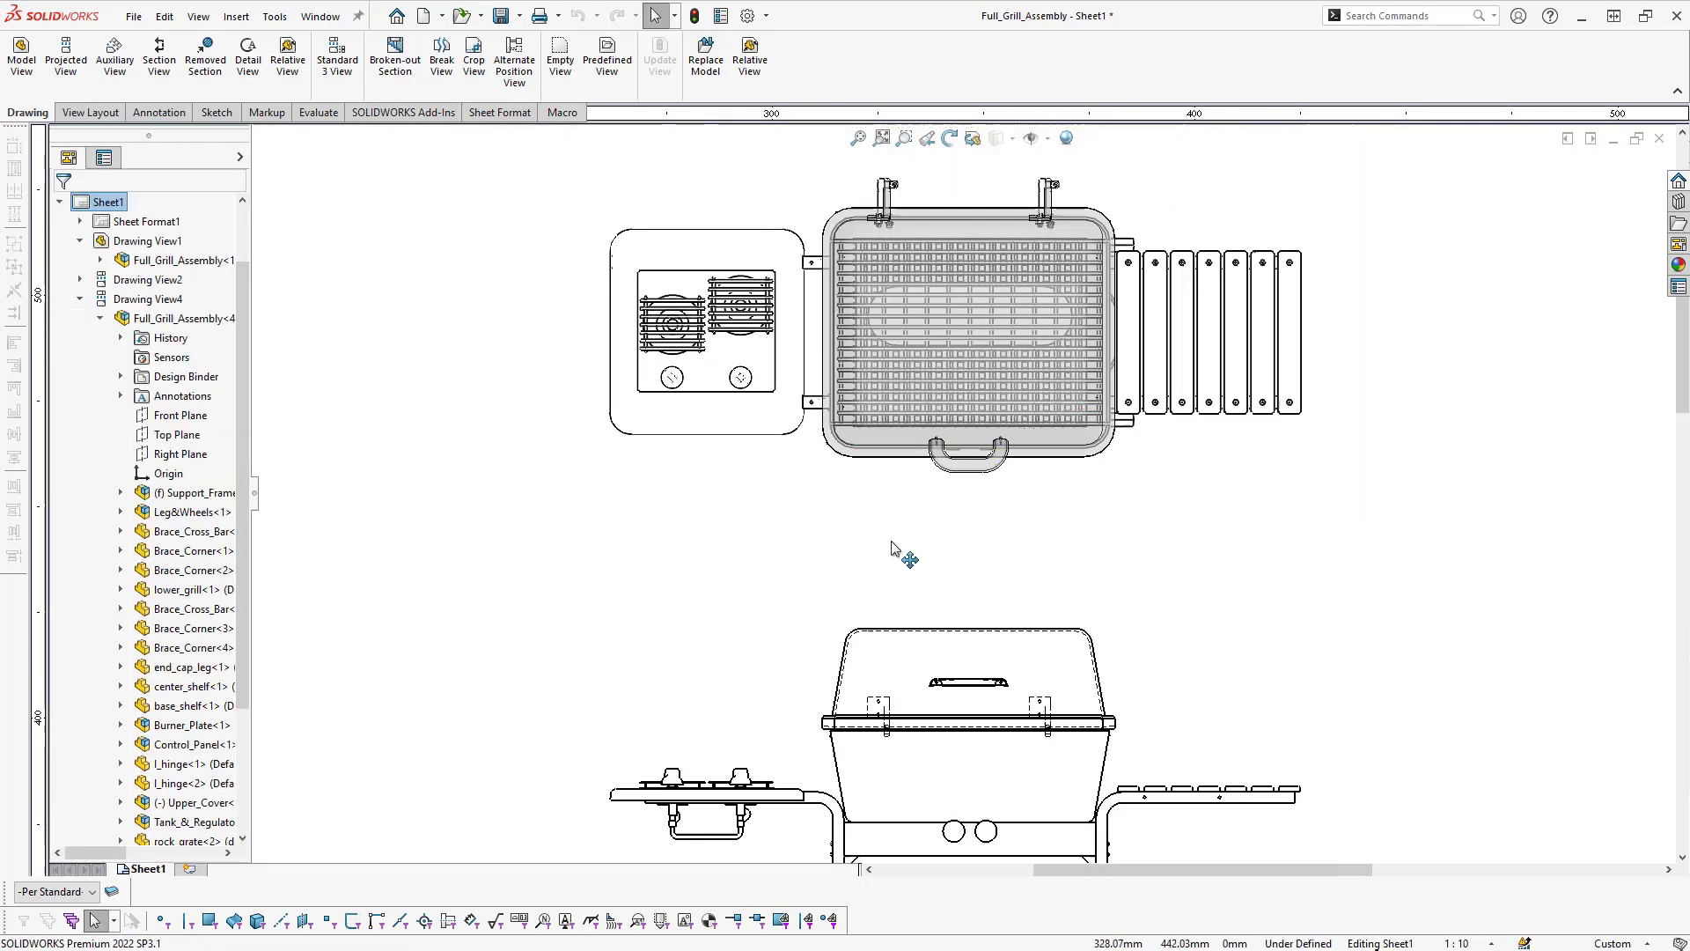
{"action": "mouse_move", "coordinate": [886, 551]}
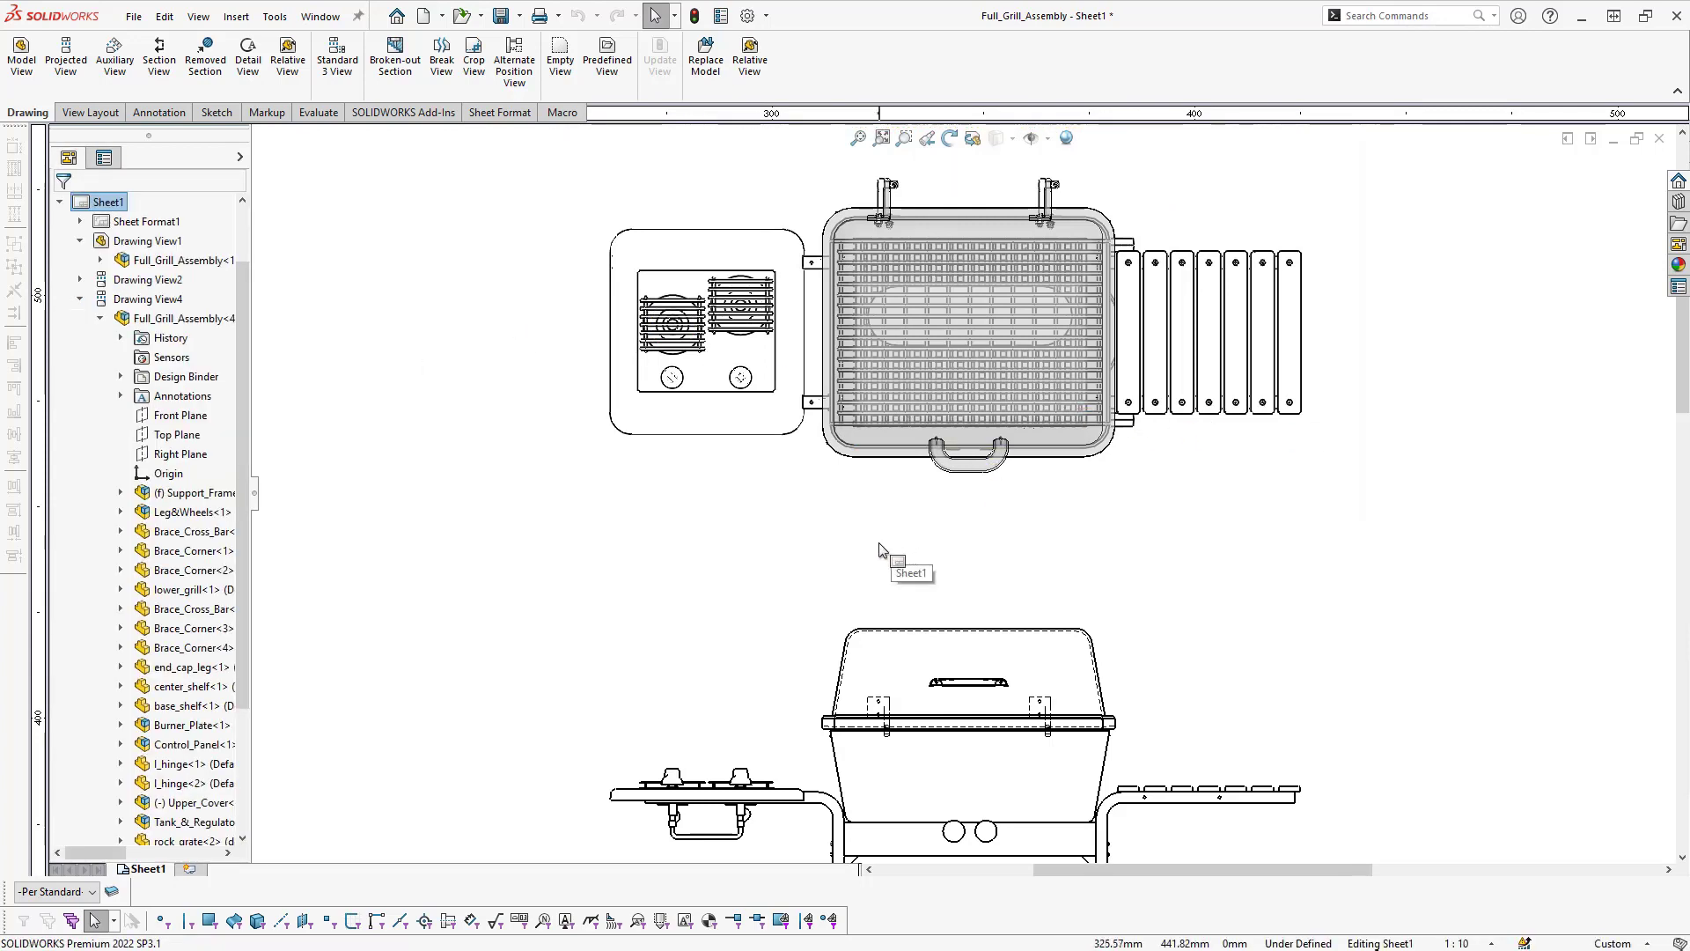